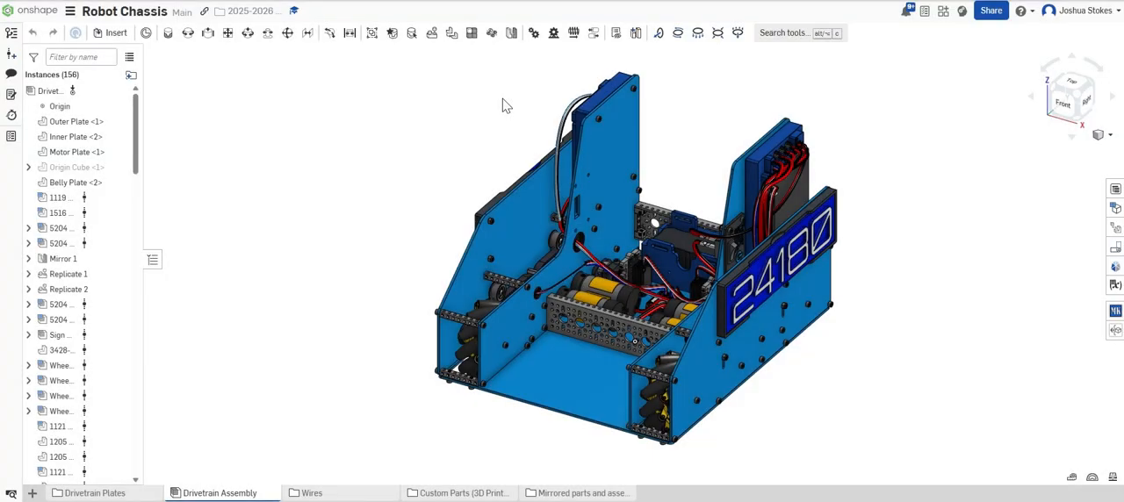
mouse_move(703, 129)
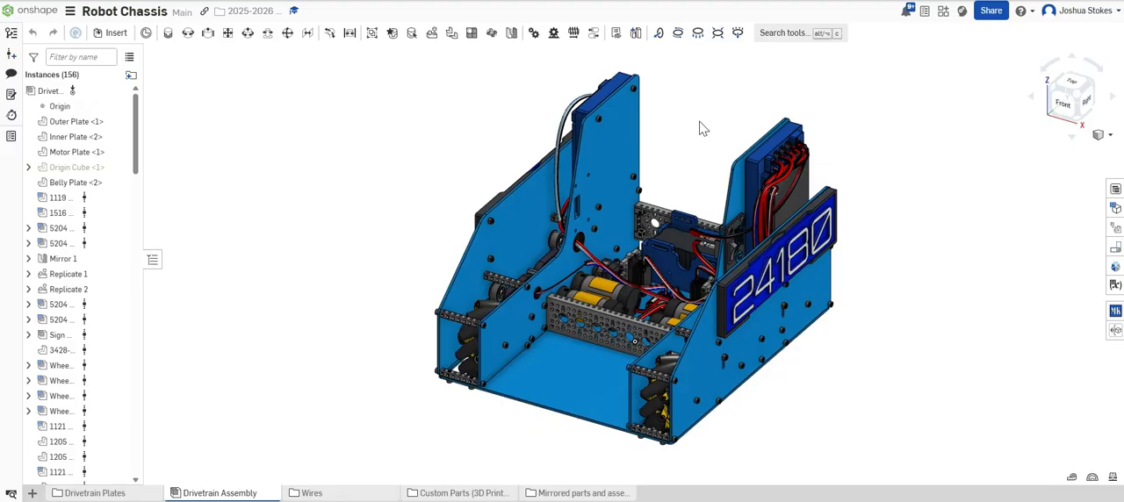
mouse_move(695, 118)
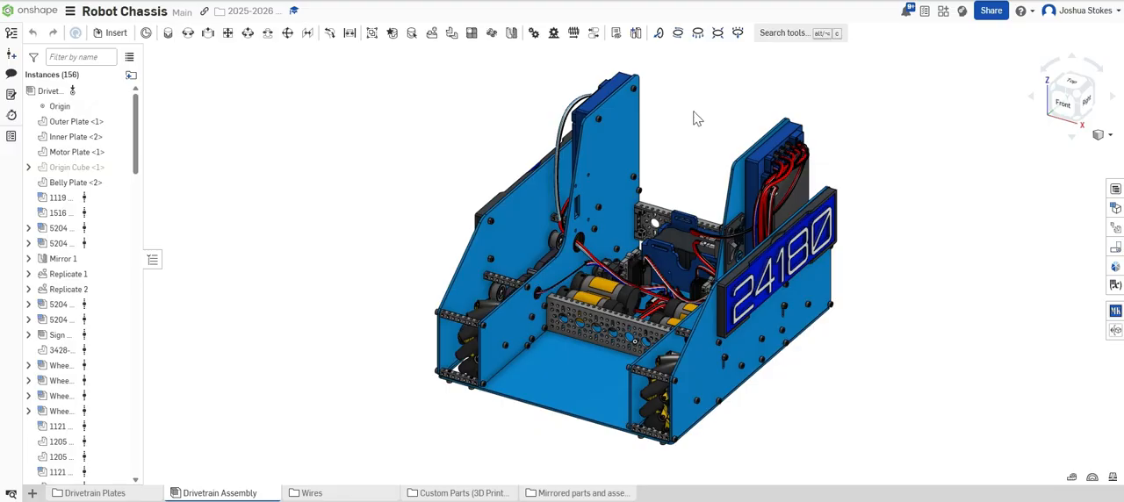
mouse_move(839, 172)
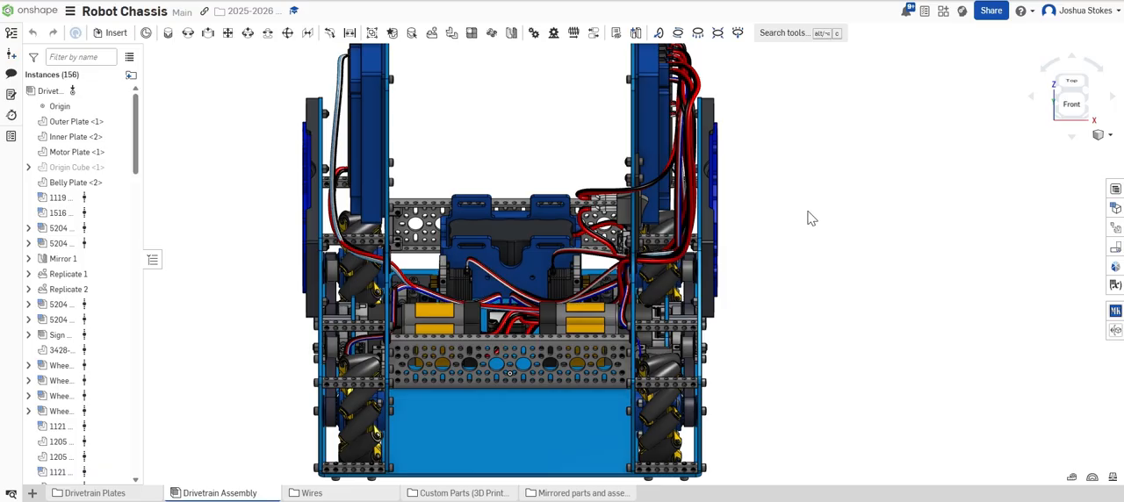
Orbit the chassis to inspect the drivetrain and hub wiring from the side and above
scroll("down", 3)
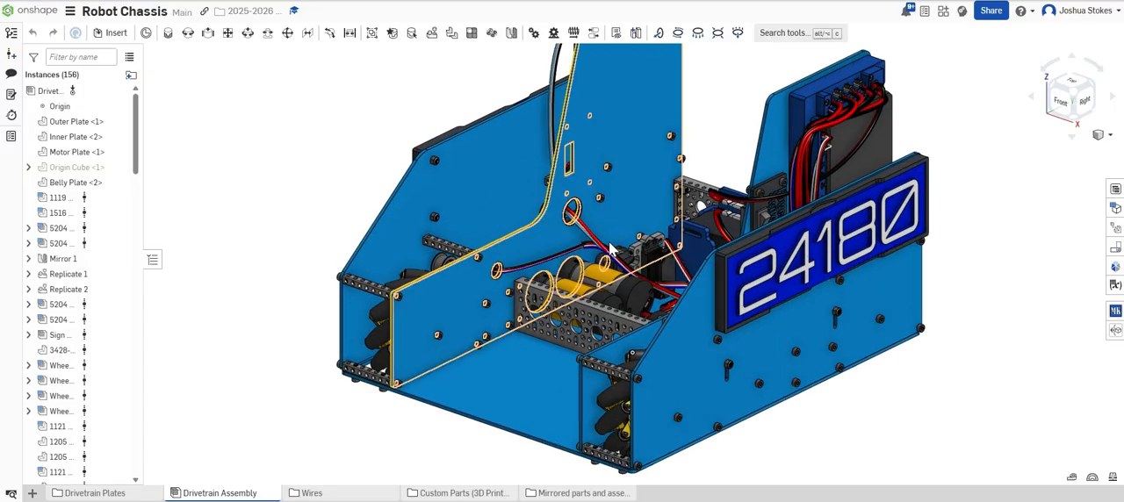
left_click_drag(615, 246, 641, 272)
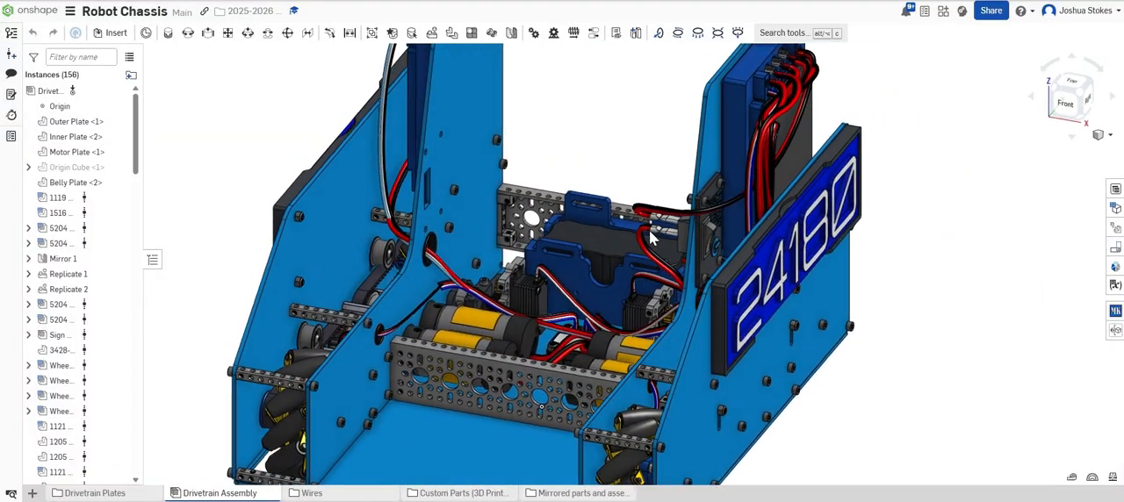
left_click_drag(650, 238, 558, 263)
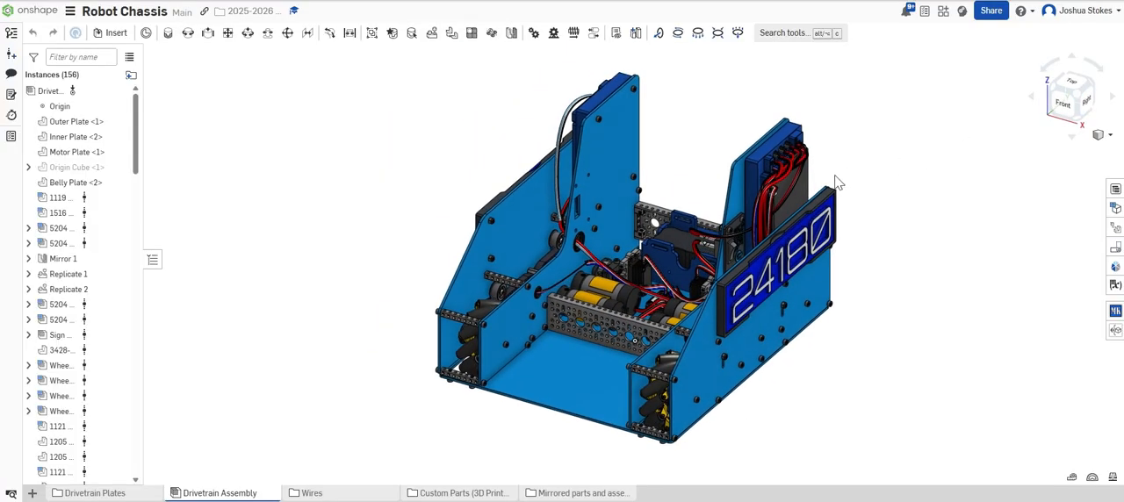
mouse_move(851, 179)
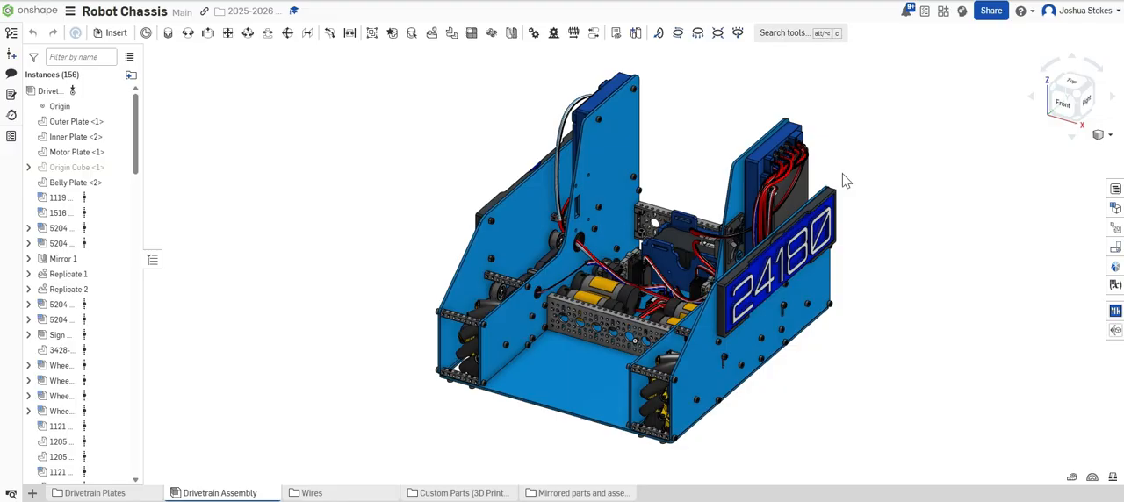
mouse_move(799, 196)
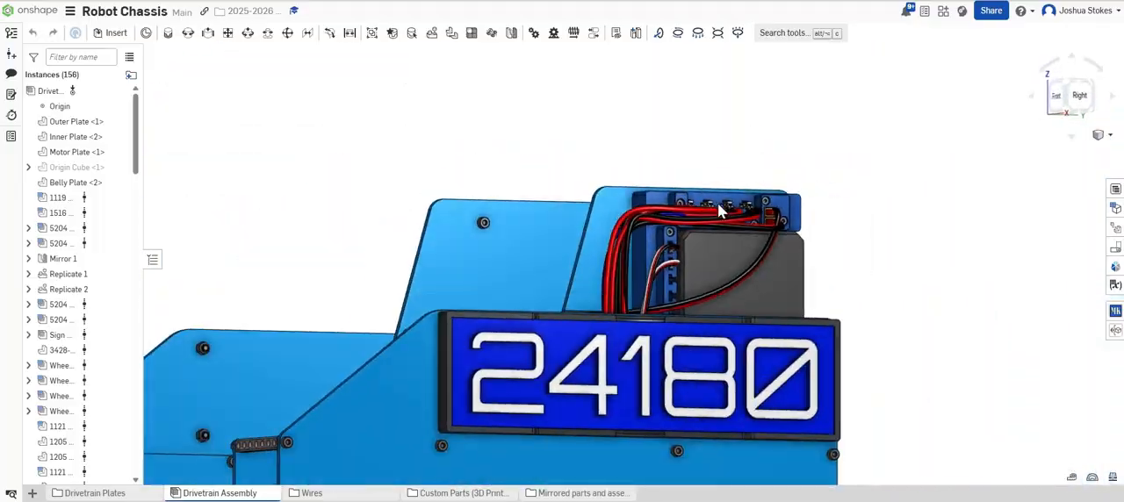
left_click_drag(721, 211, 694, 246)
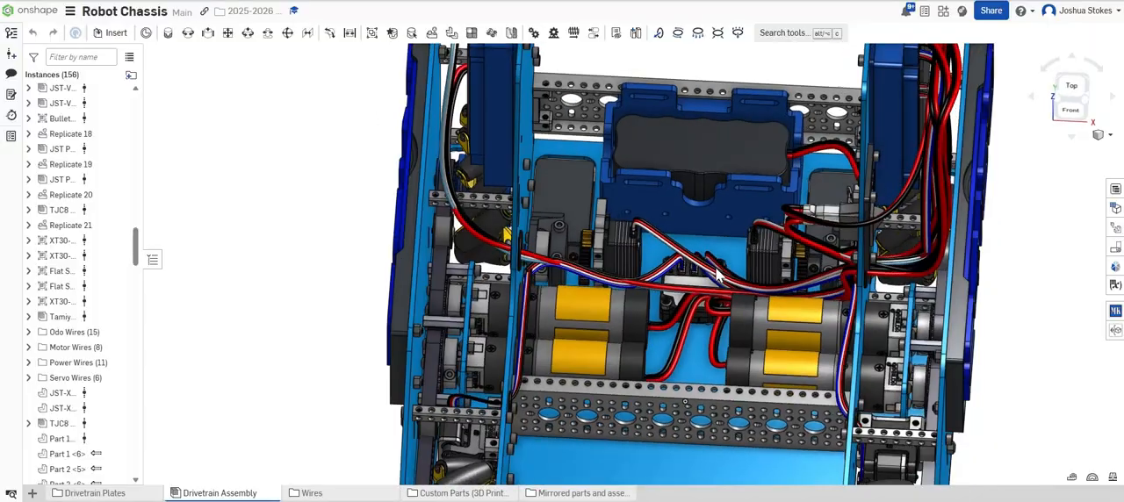
left_click_drag(716, 278, 764, 283)
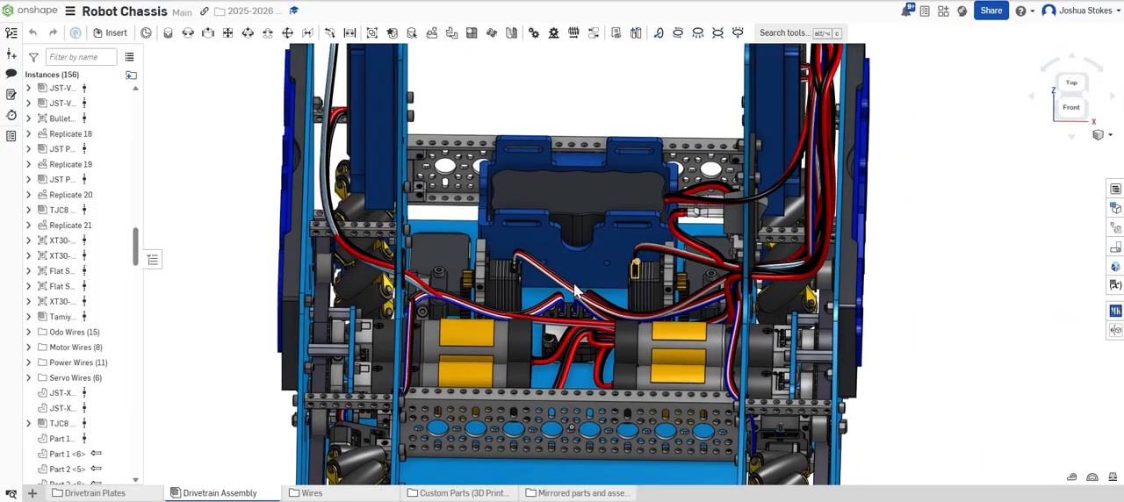
Unhide the hidden mate connector entries in the Instances list
scroll("down", 3)
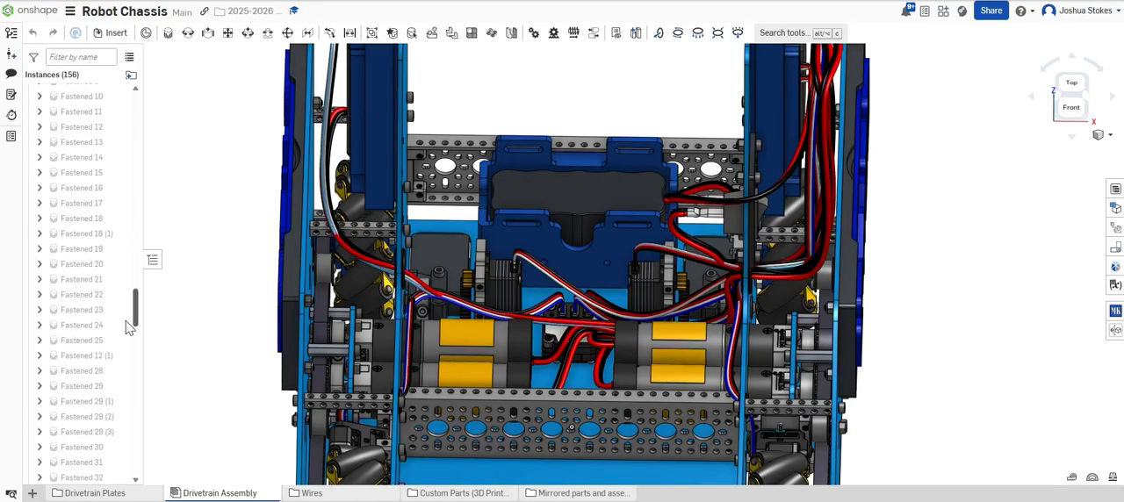
scroll("down", 3)
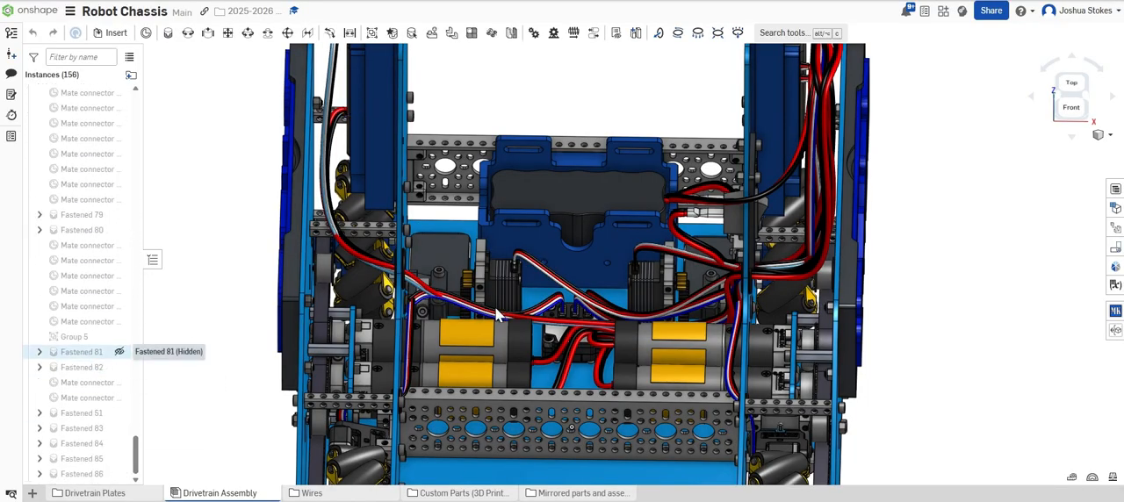
left_click(87, 276)
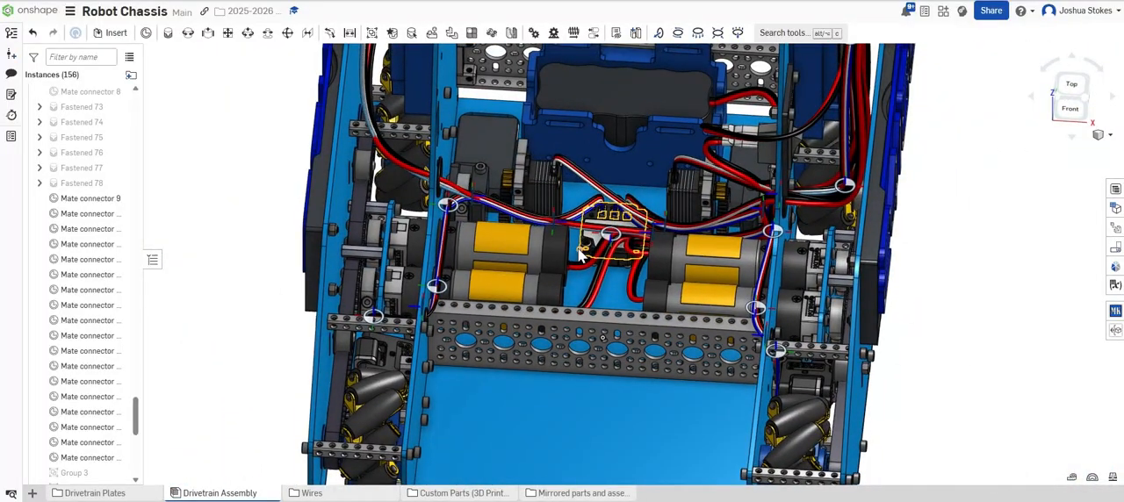
scroll("down", 3)
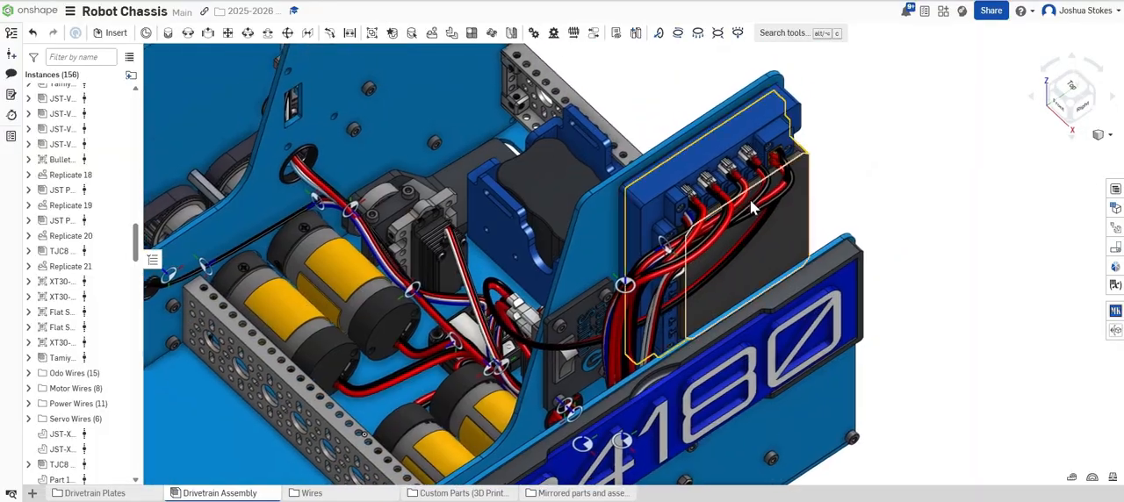
Inspect the hub connectors up close, then move to the Wires document
scroll("down", 3)
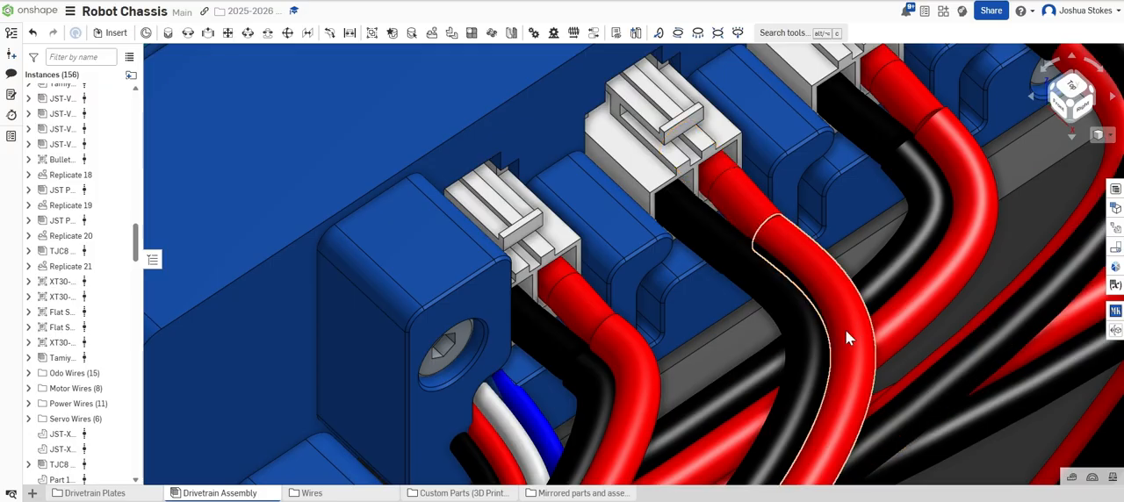
left_click_drag(843, 339, 799, 323)
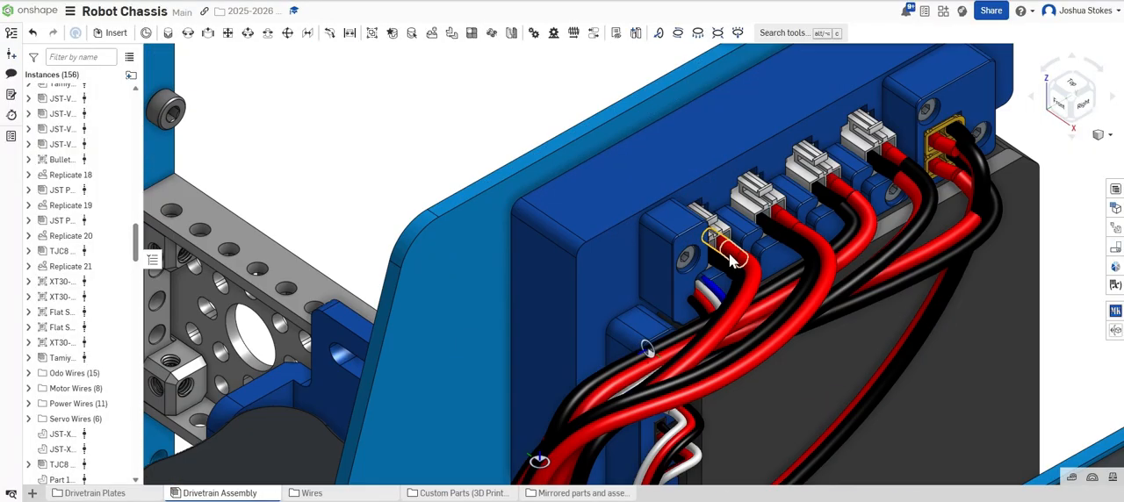
left_click(738, 260)
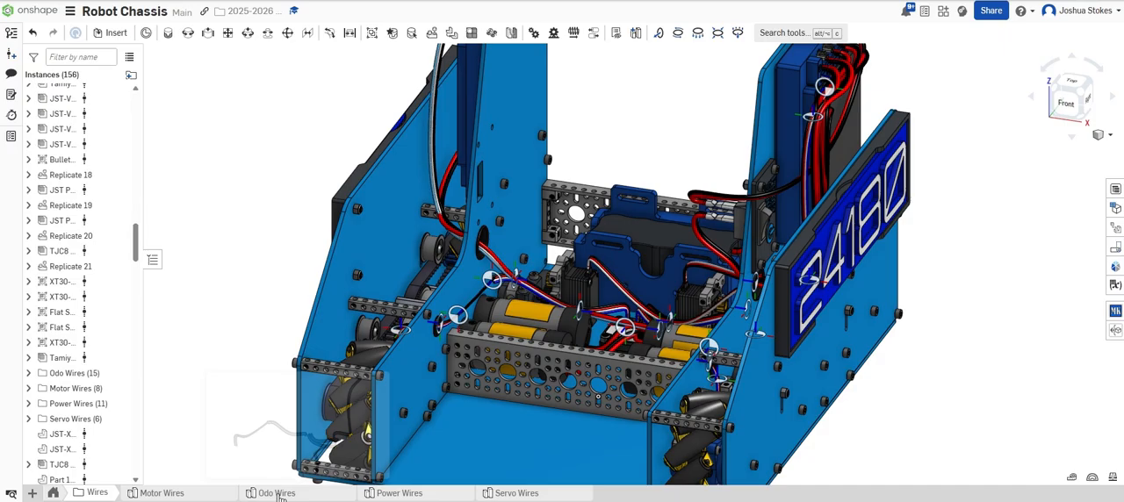
Start an empty Routing curve feature in the Odo Wires part studio
left_click(276, 492)
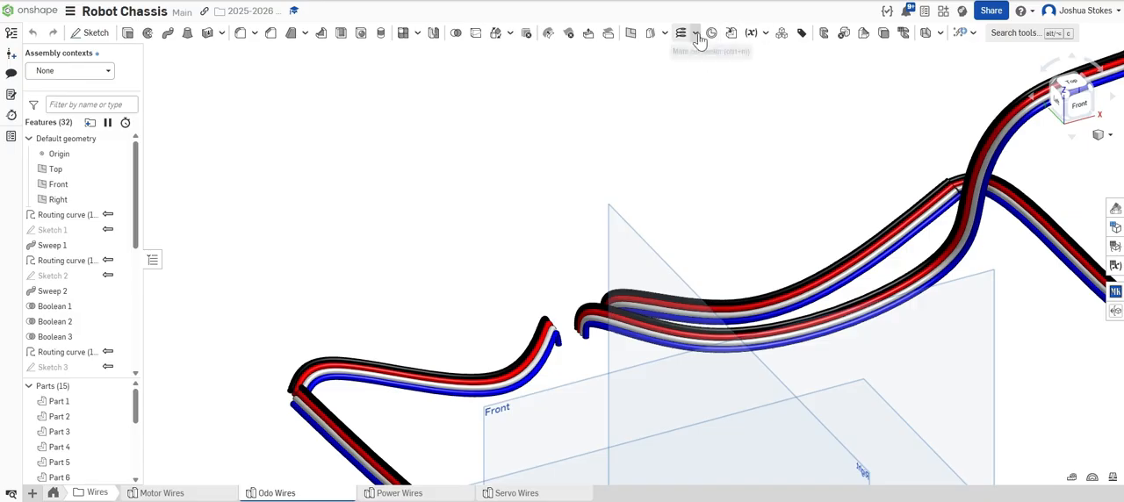
left_click(692, 32)
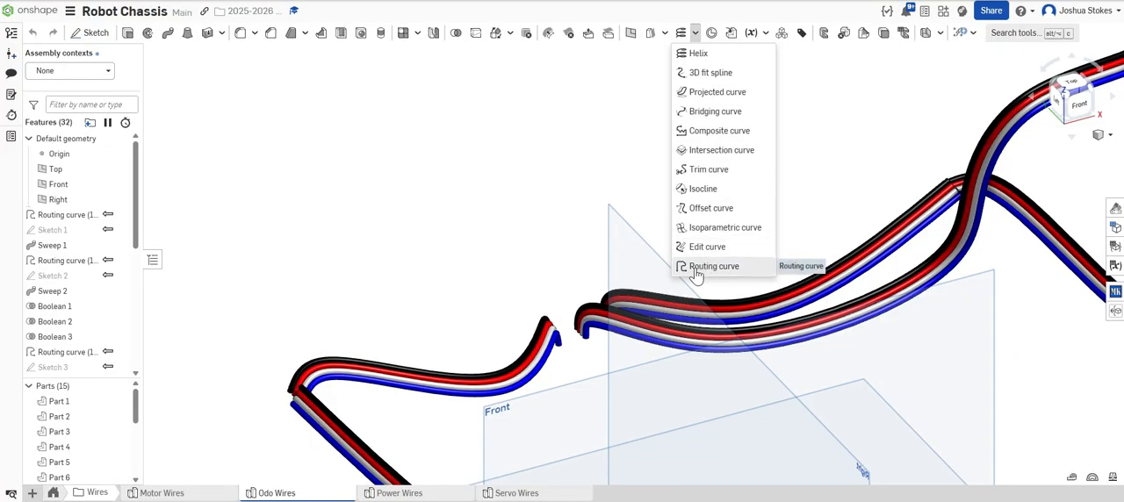
left_click(713, 267)
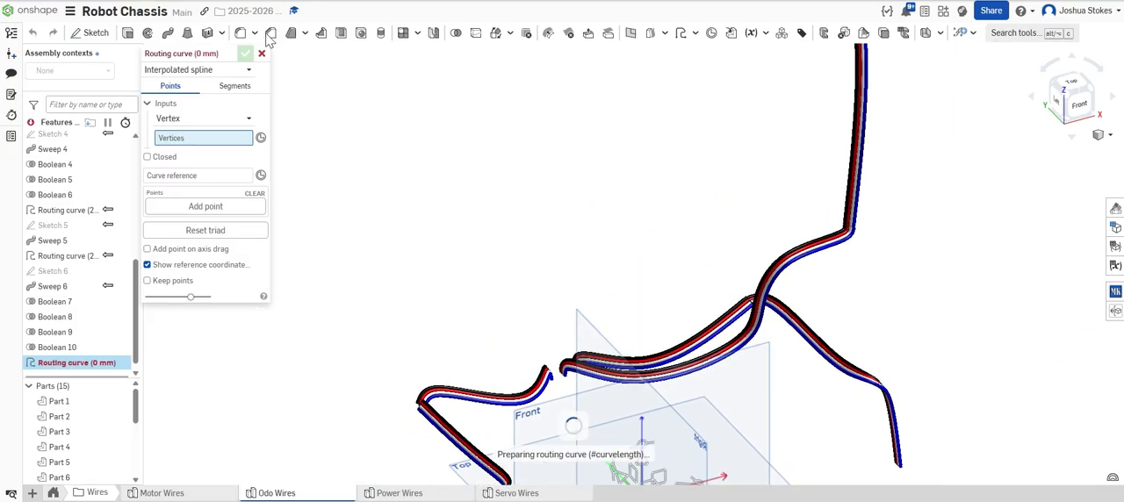
Discard the new curve and adjust a control point offset on Routing curve 1
left_click(204, 206)
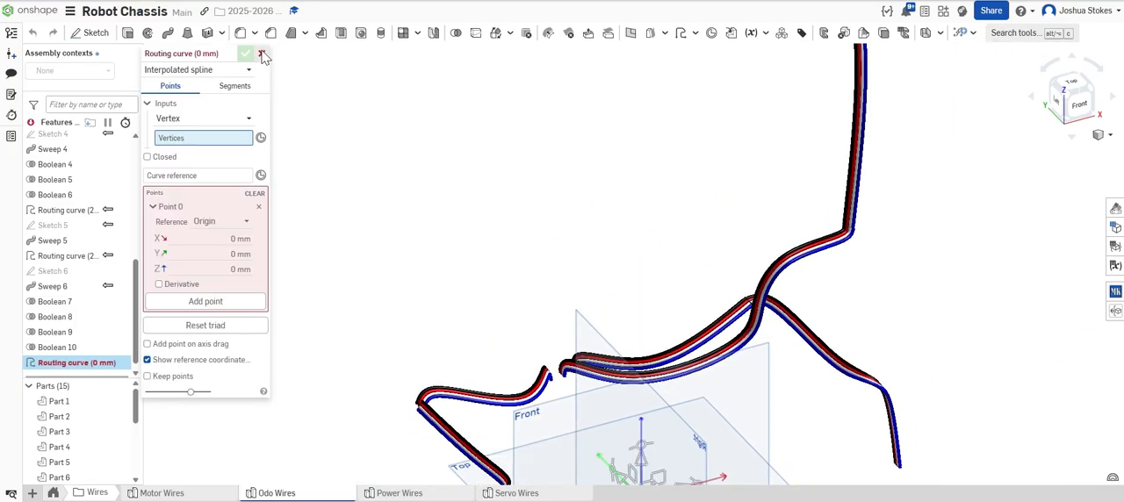
left_click(261, 55)
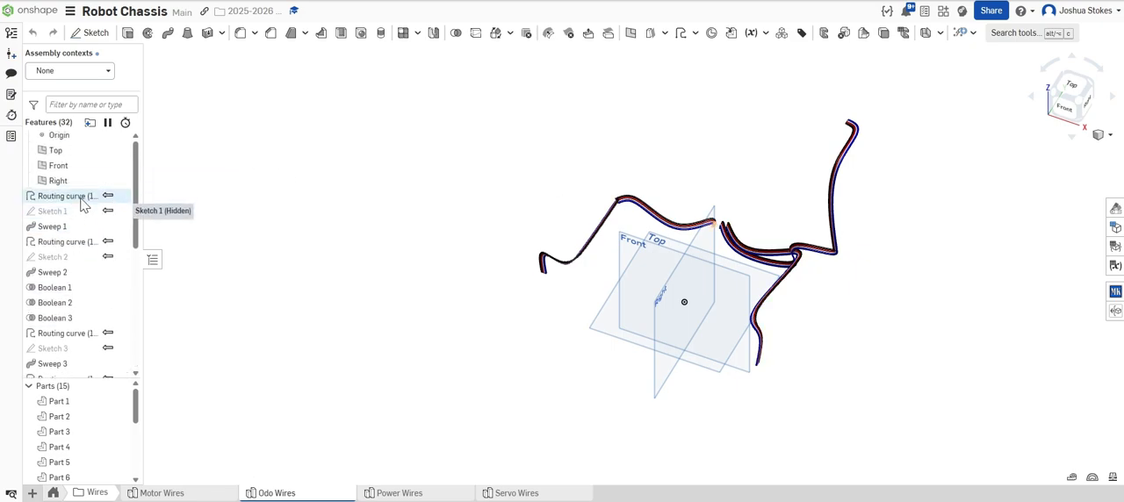
left_click(29, 138)
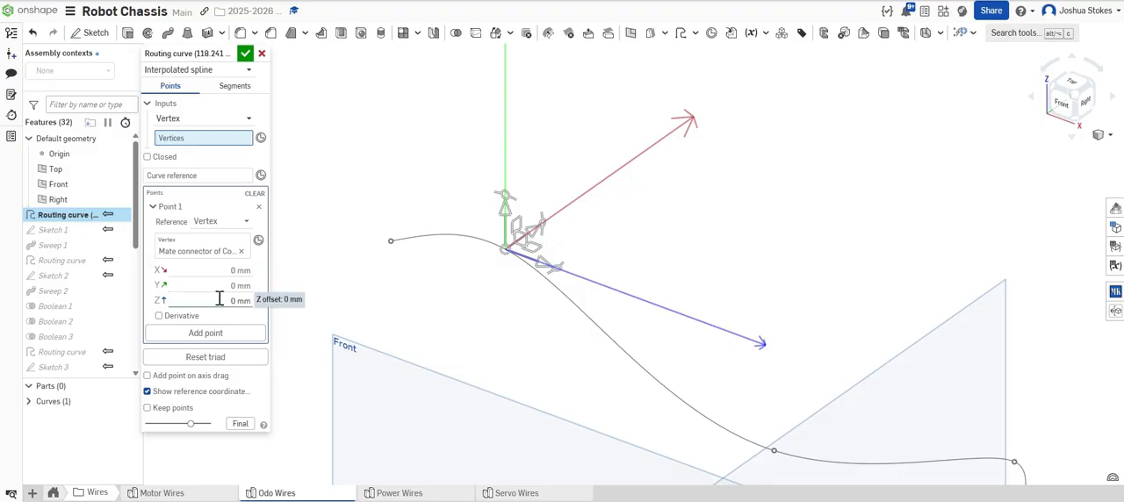
left_click_drag(615, 263, 689, 215)
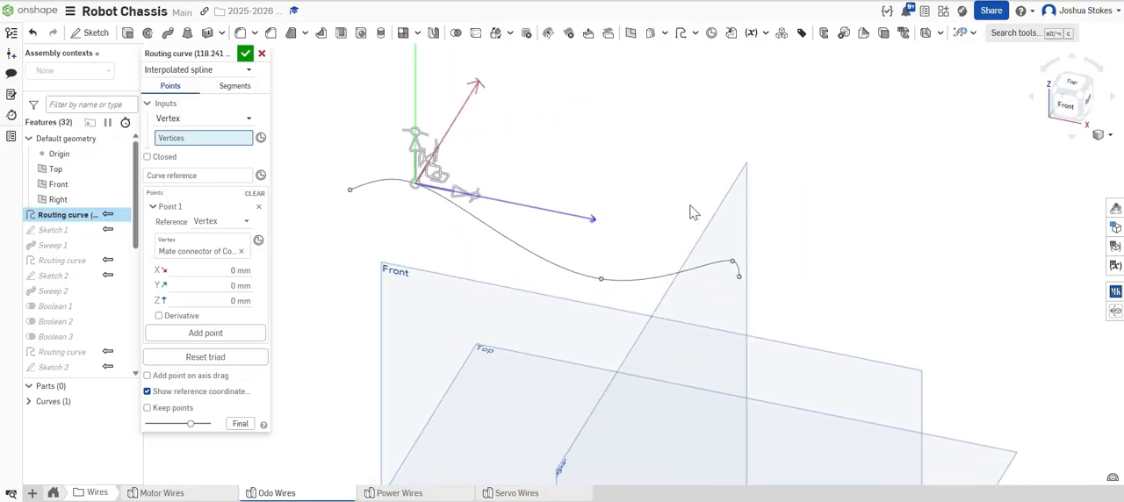
left_click_drag(694, 211, 619, 205)
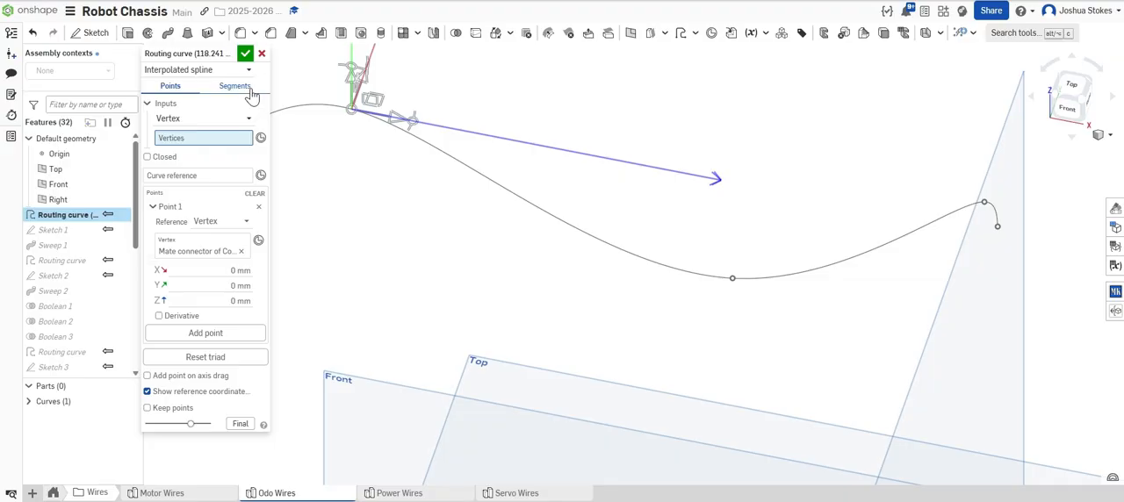
Review the curve's Segments settings, accept the changes, and reopen Routing curve 1
left_click(234, 85)
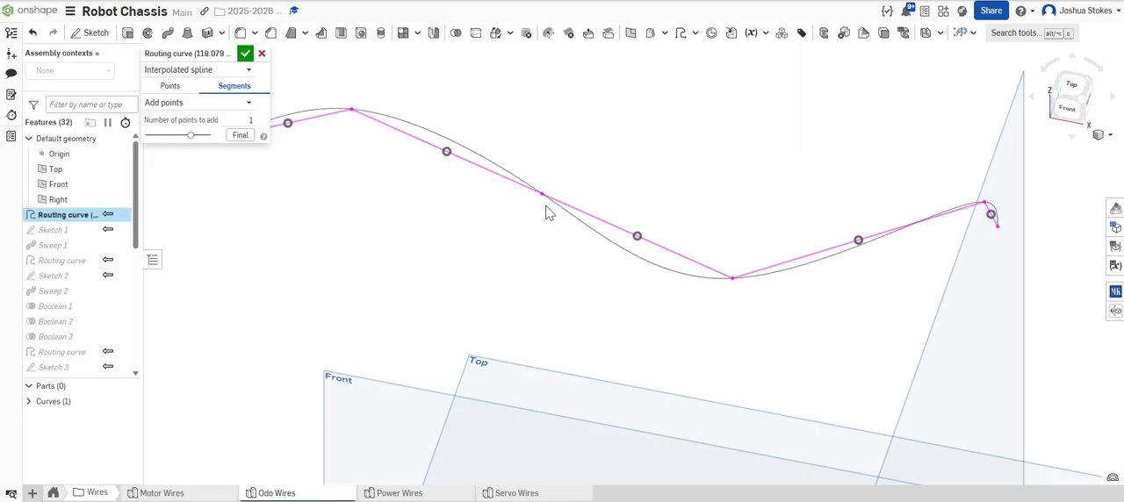
left_click(171, 84)
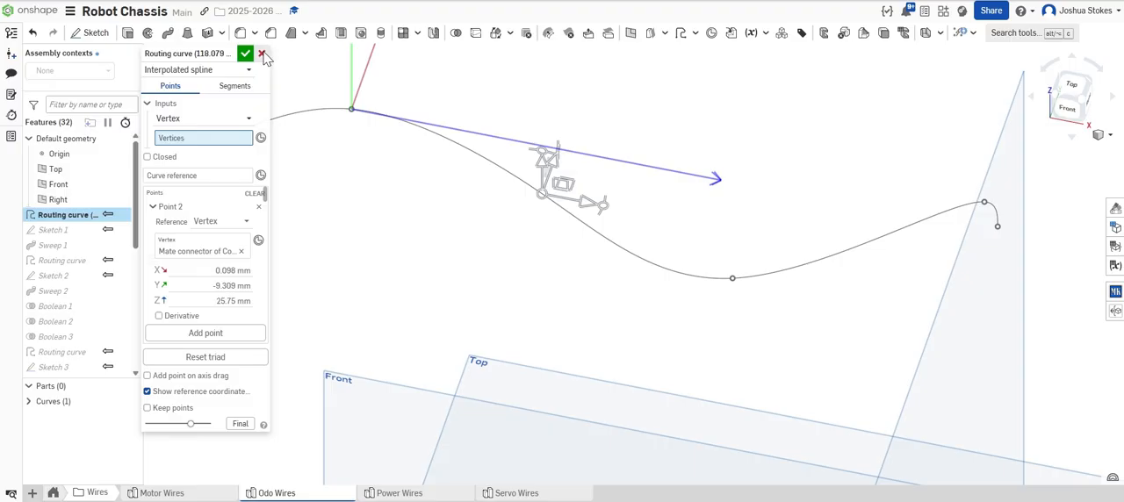
left_click(246, 53)
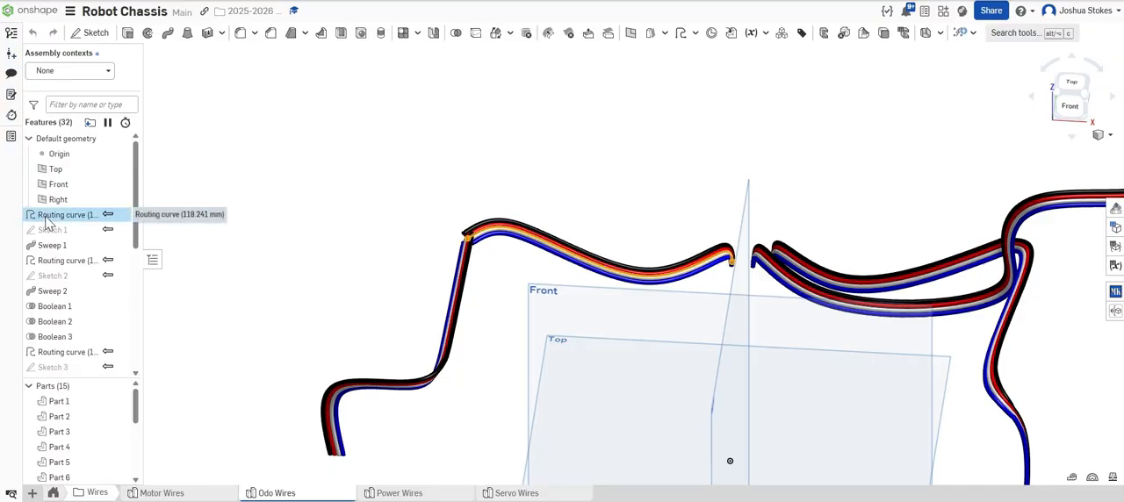
double_click(67, 214)
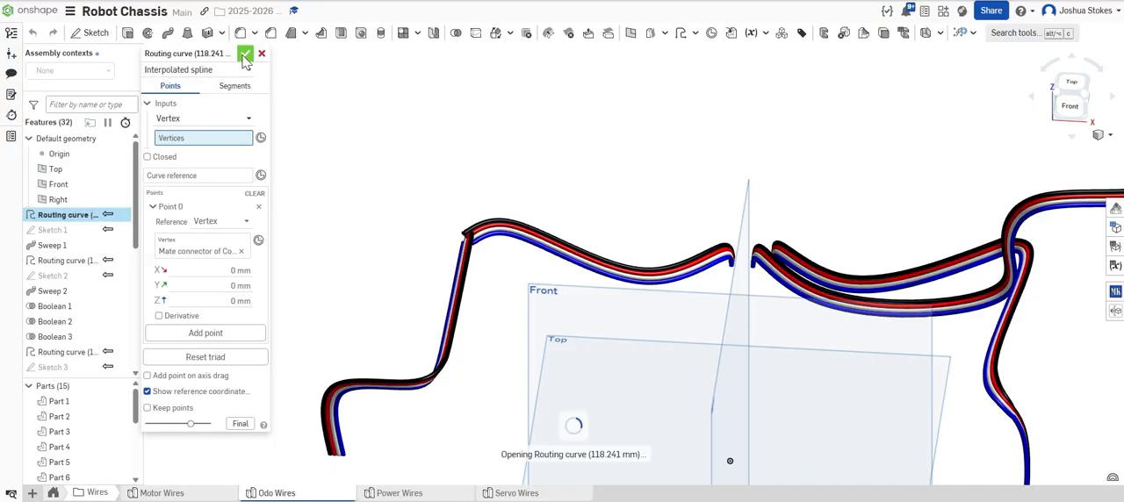
left_click(246, 53)
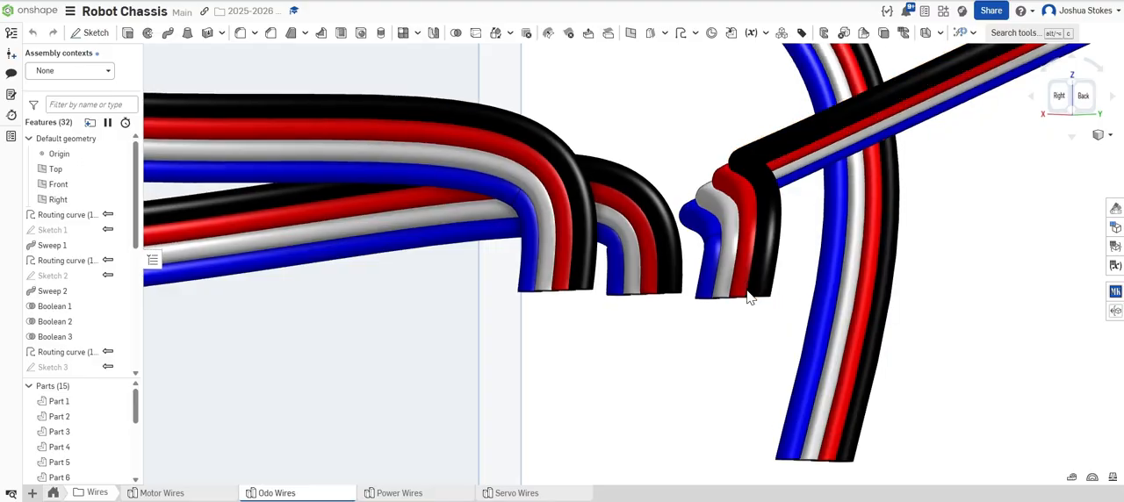
left_click_drag(752, 295, 722, 316)
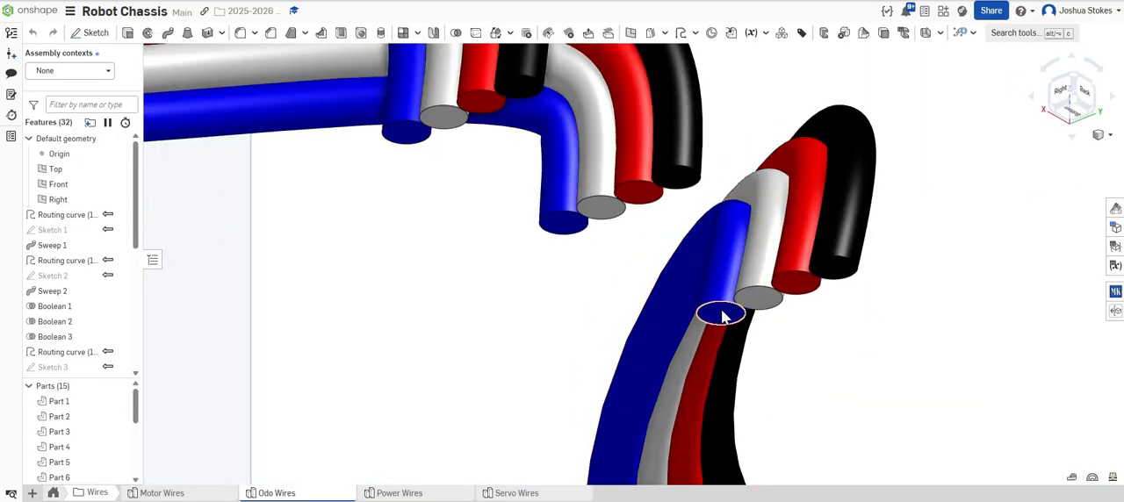
left_click_drag(720, 316, 752, 376)
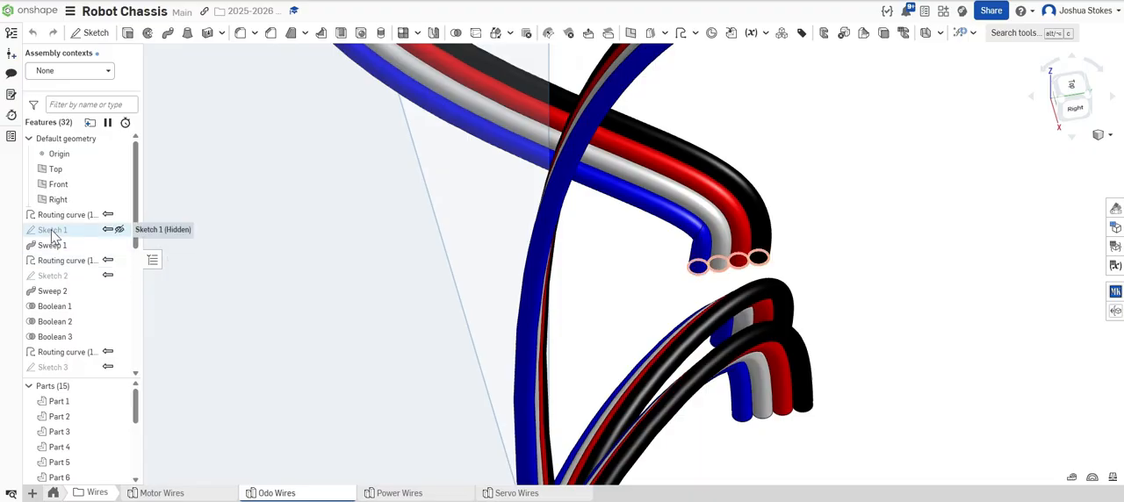
double_click(52, 229)
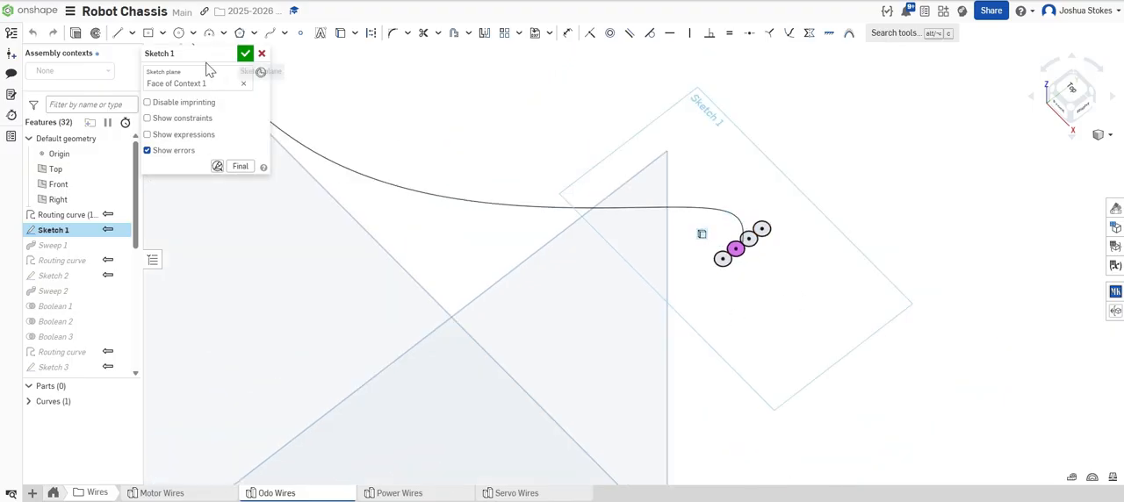
left_click(245, 53)
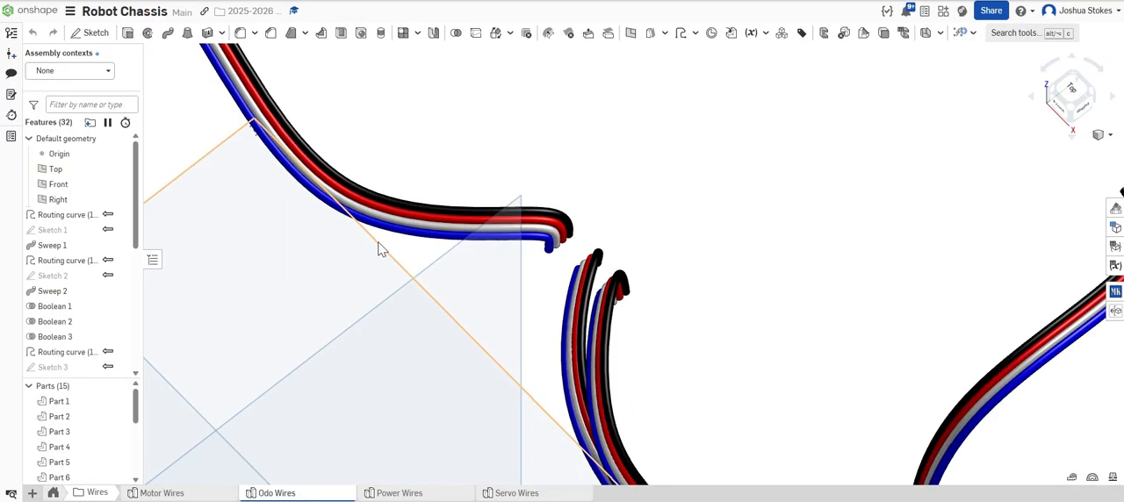
left_click_drag(379, 250, 728, 355)
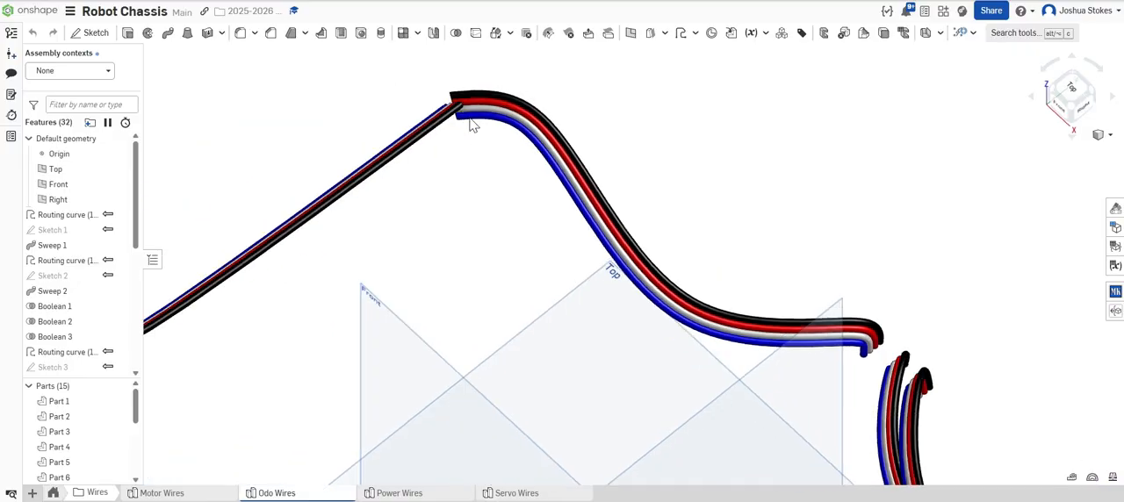
mouse_move(471, 144)
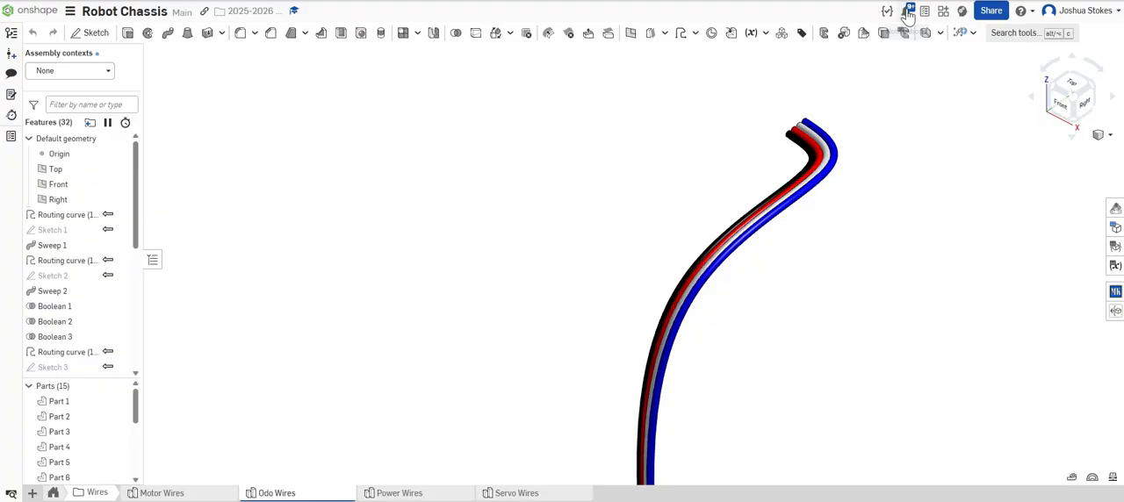
left_click(910, 11)
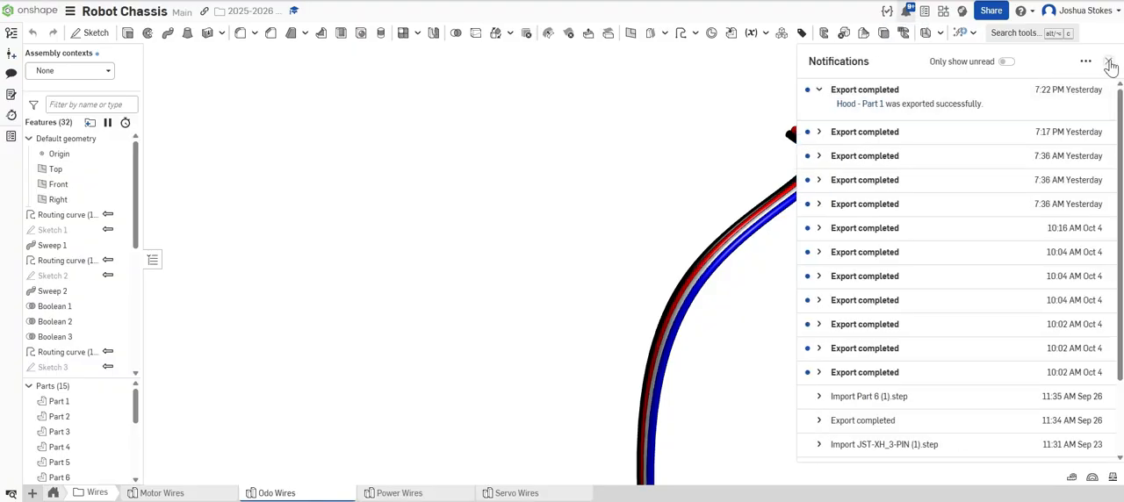
left_click(1111, 62)
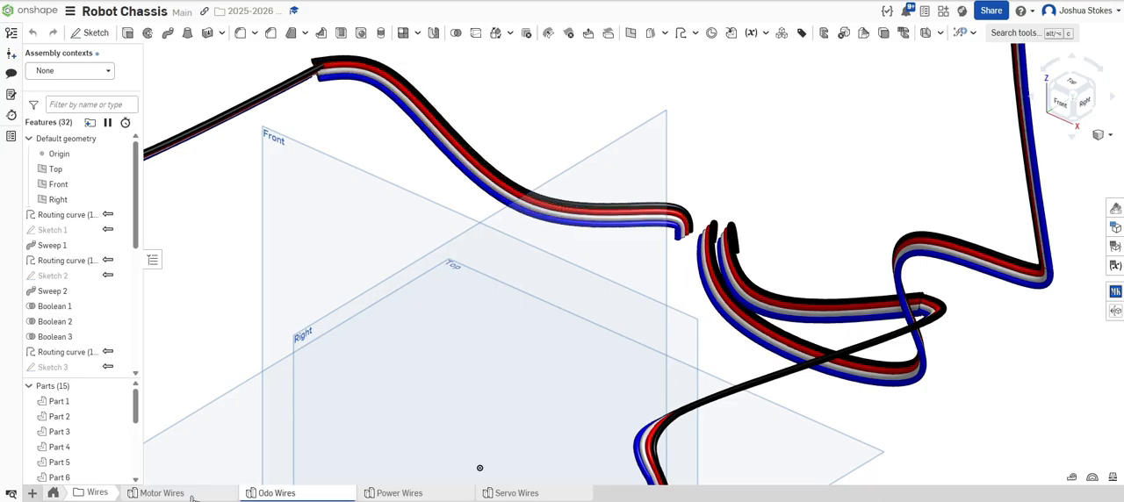
View the red and black motor wire routes and glance at the custom features list
left_click(162, 492)
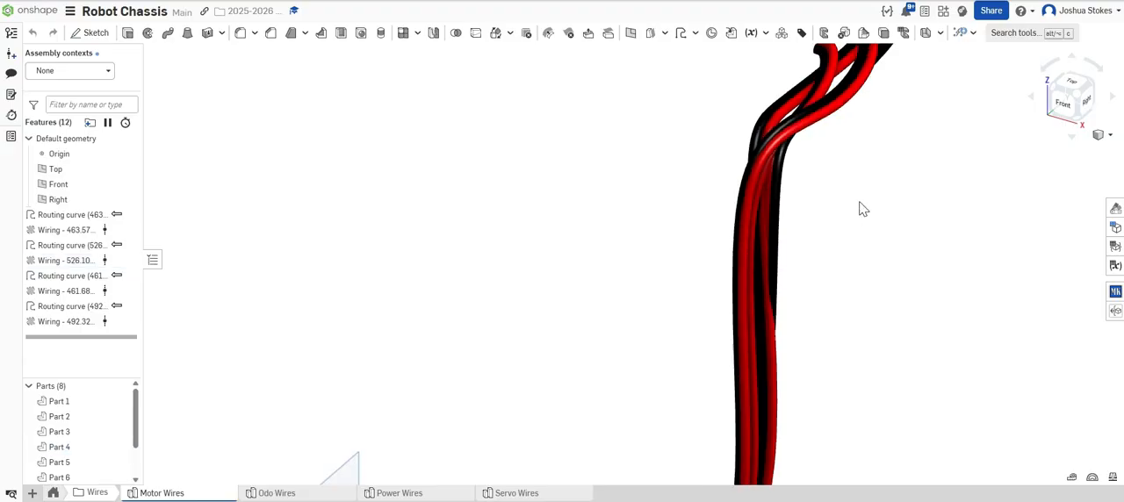
left_click_drag(834, 219, 589, 413)
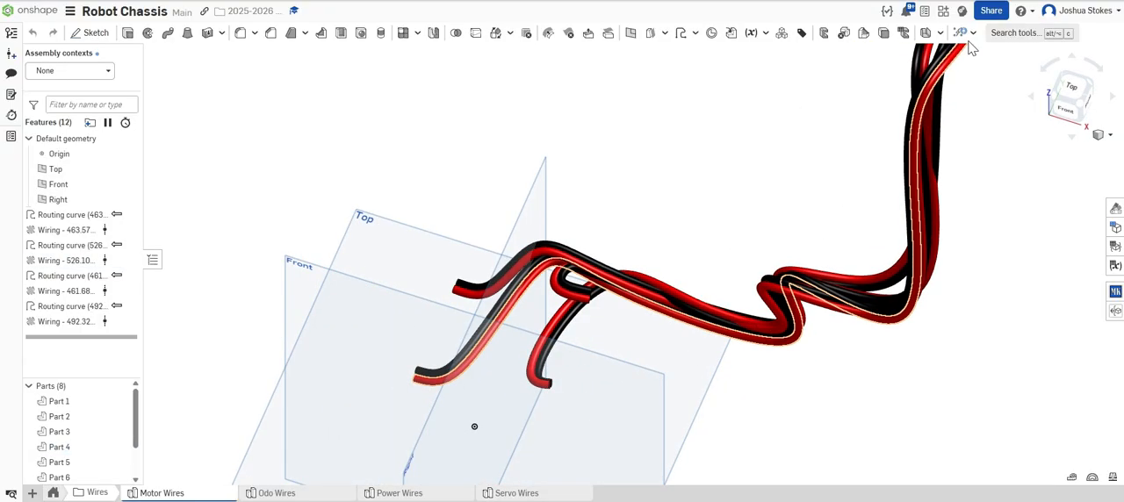
left_click(963, 31)
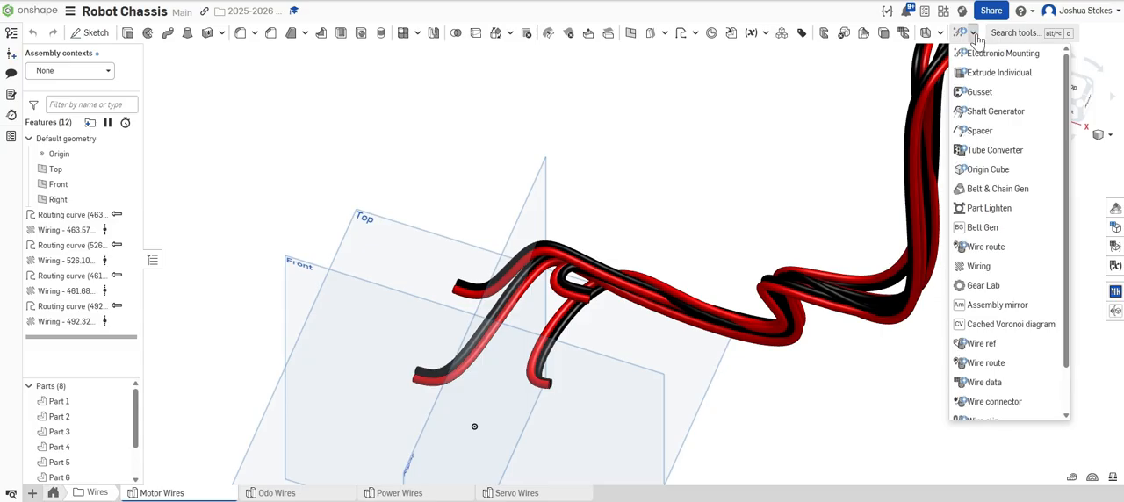
left_click(978, 267)
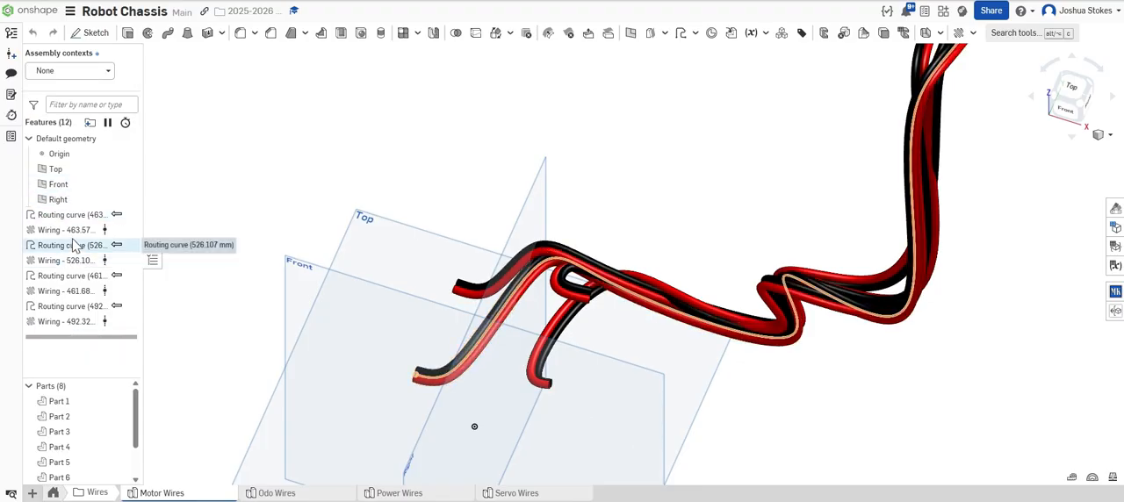
double_click(63, 228)
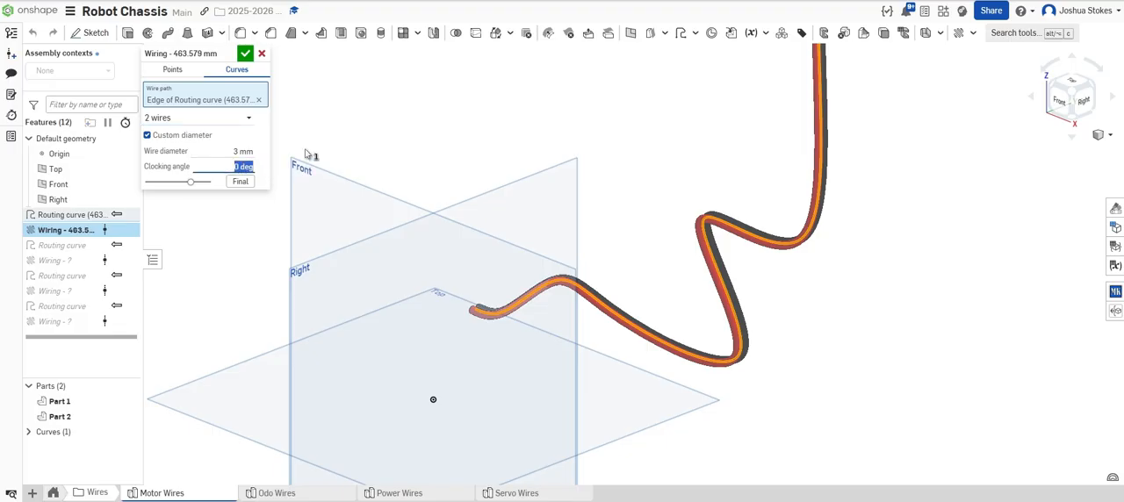
mouse_move(531, 274)
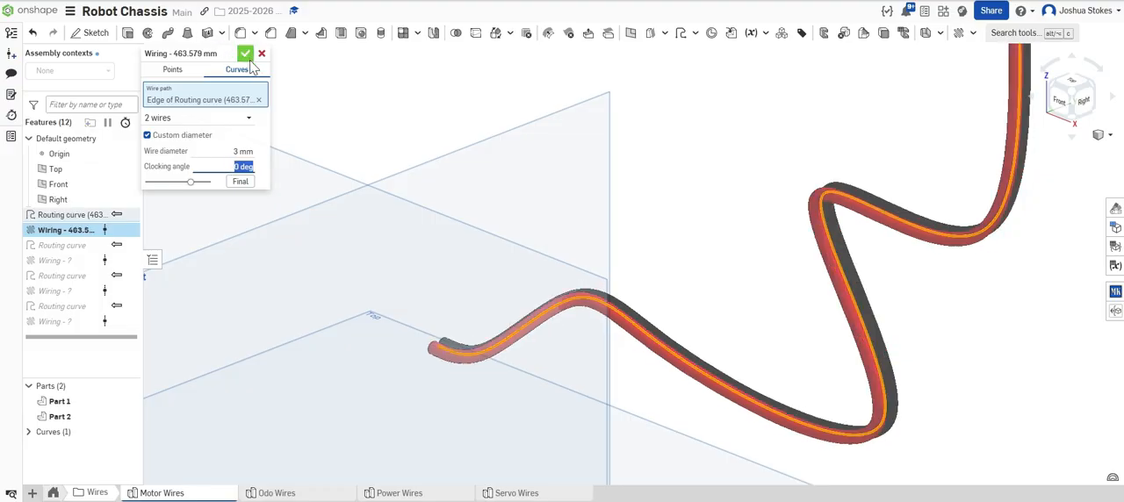
left_click(246, 53)
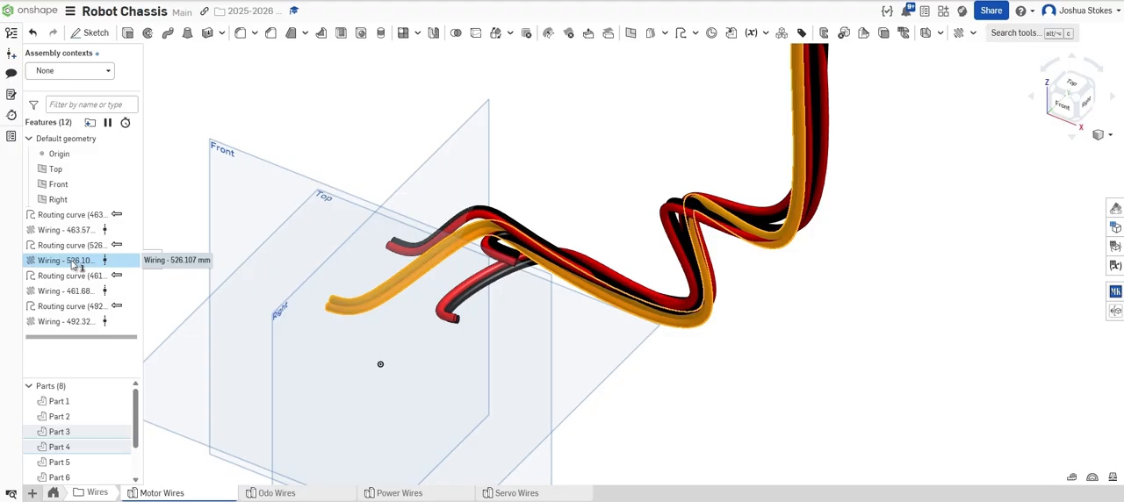
double_click(63, 260)
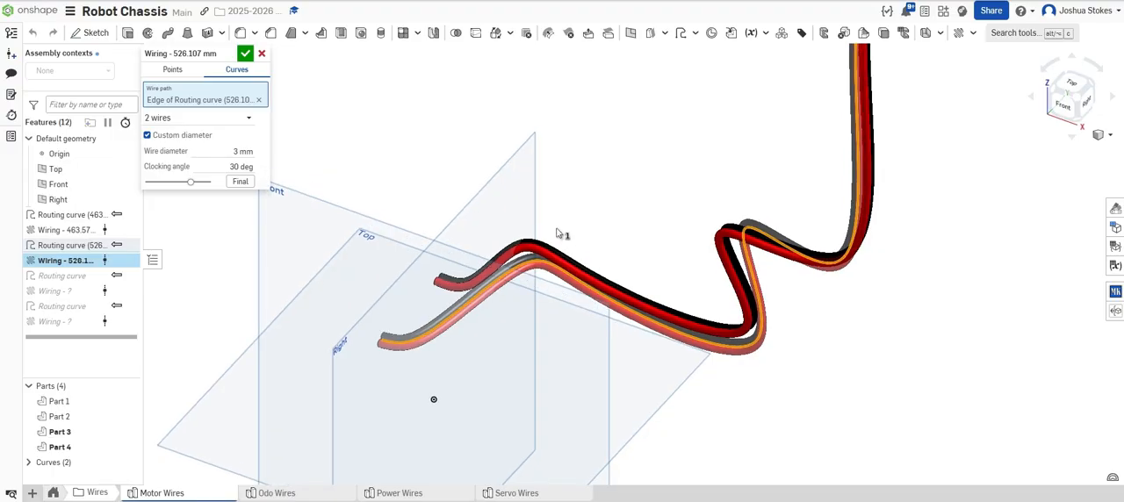
mouse_move(183, 123)
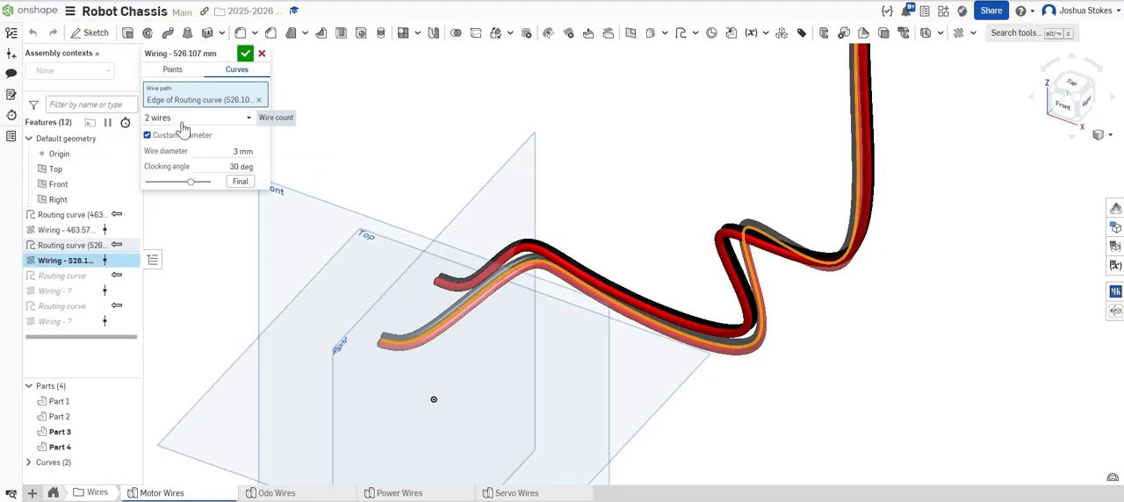
left_click(197, 118)
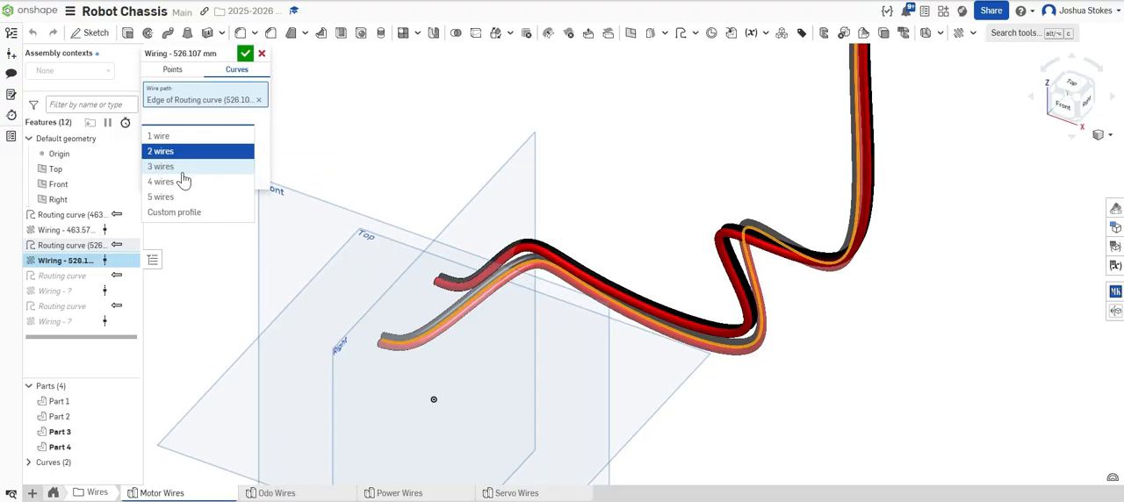
left_click(162, 165)
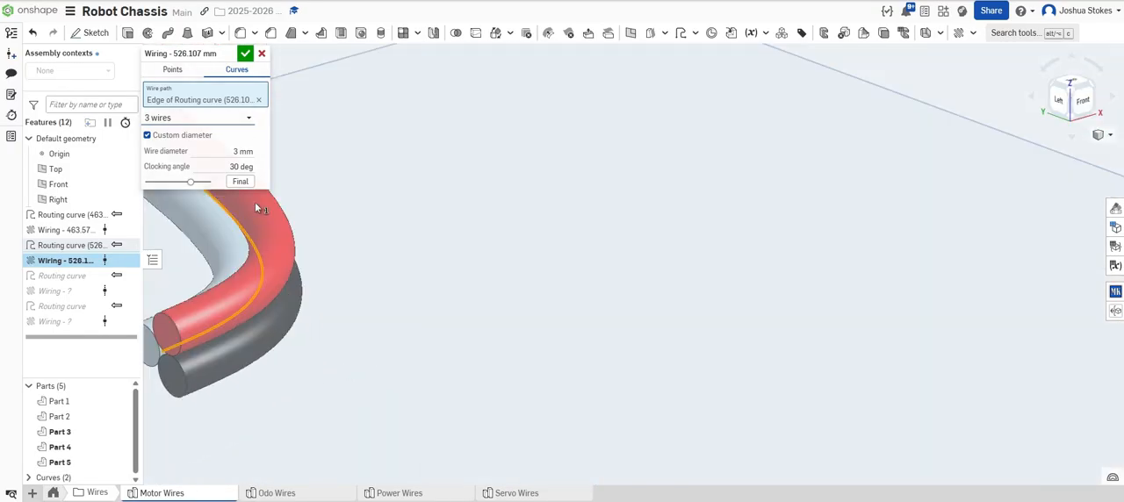
left_click(197, 118)
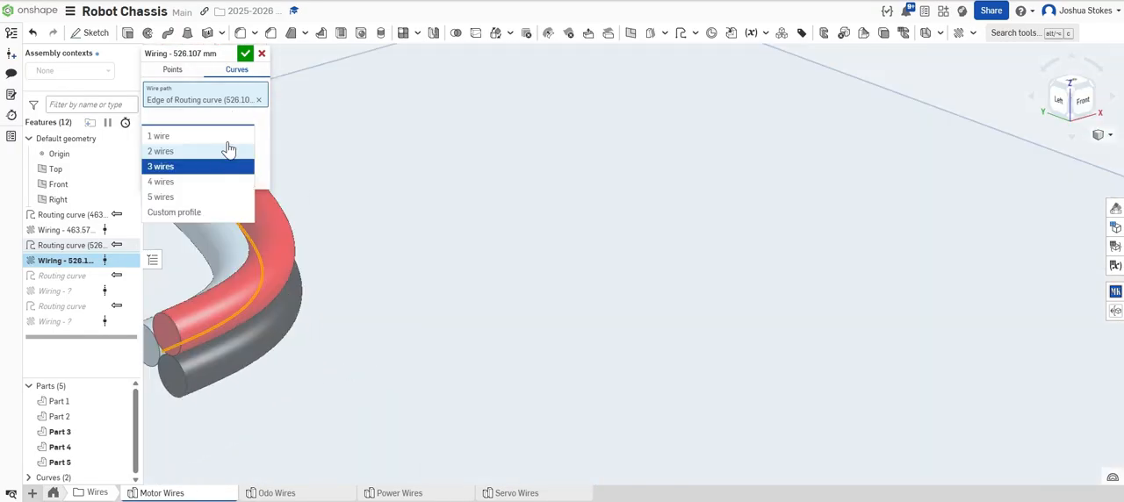
left_click(160, 151)
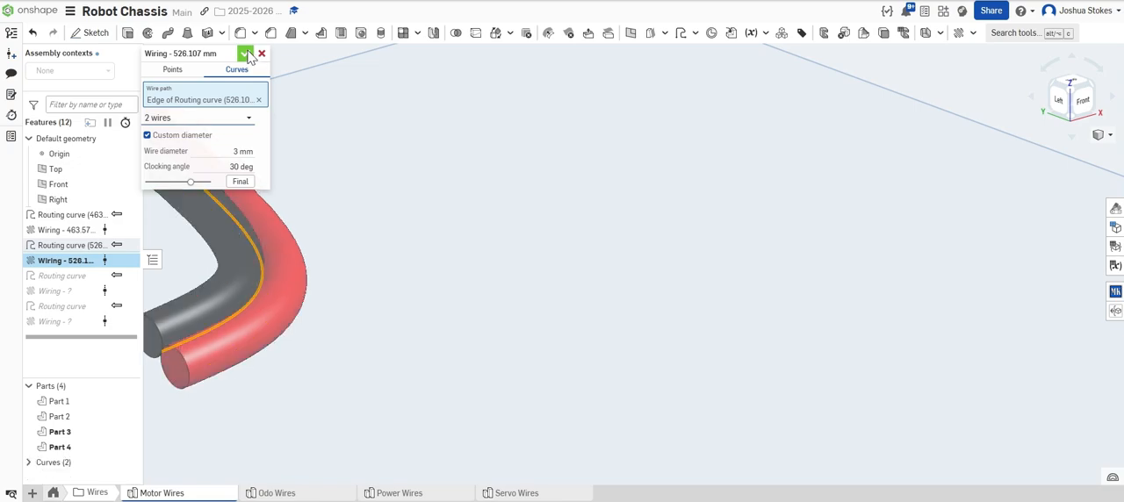
left_click(248, 53)
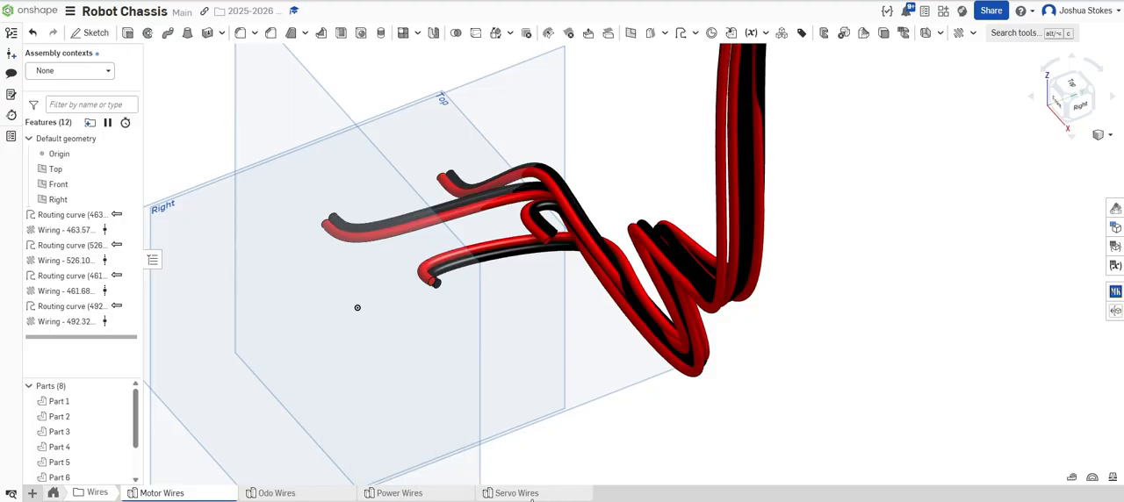
Pass through the Servo Wires studio and bring up the All tabs list for Drivetrain Assembly
left_click(516, 492)
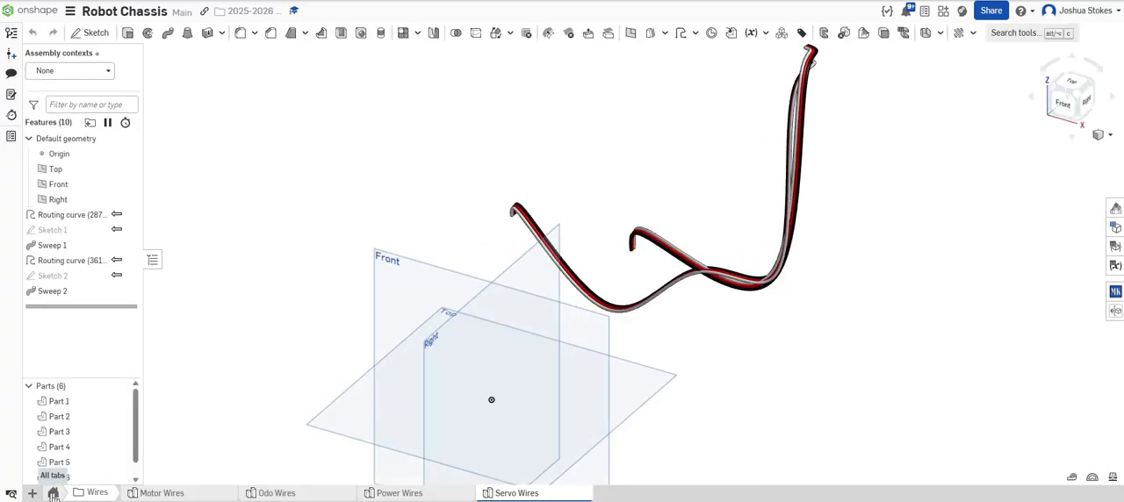
left_click(218, 492)
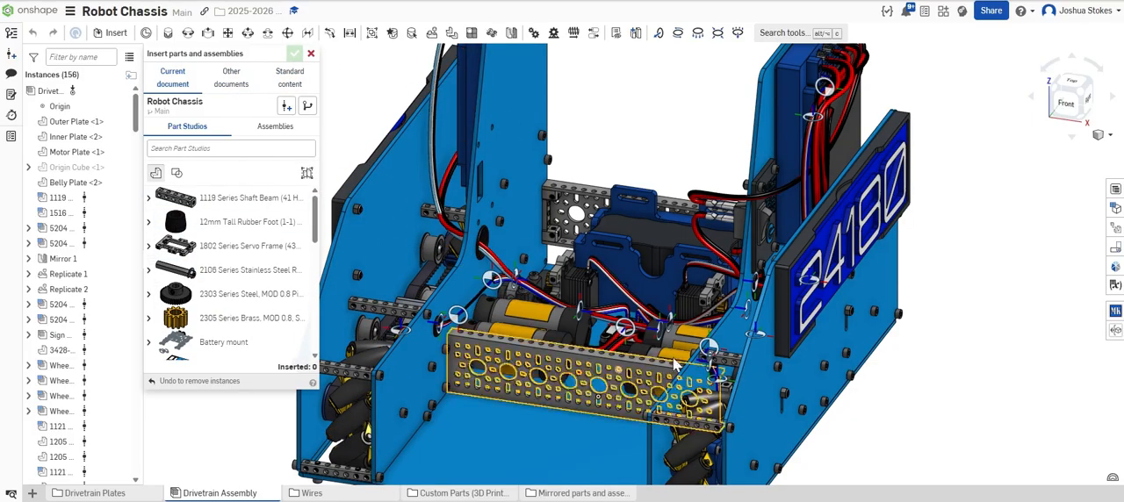
Dismiss the Insert parts and assemblies dialog without adding parts
left_click(311, 53)
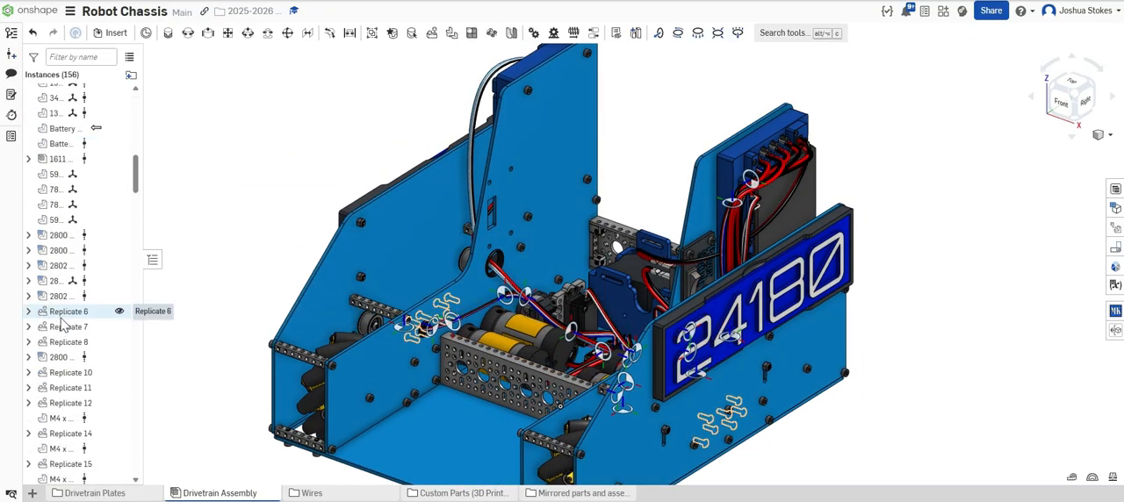
scroll("down", 3)
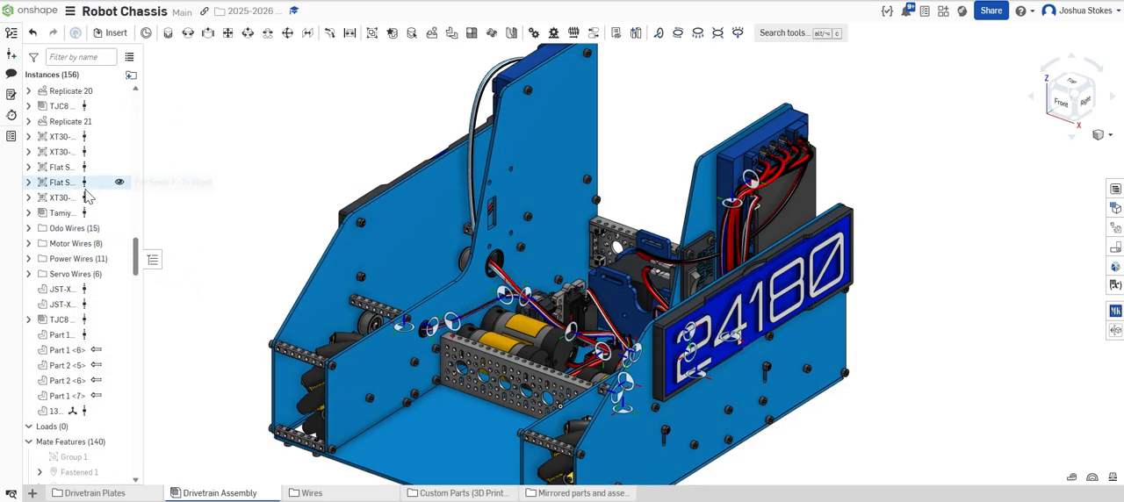
left_click(28, 229)
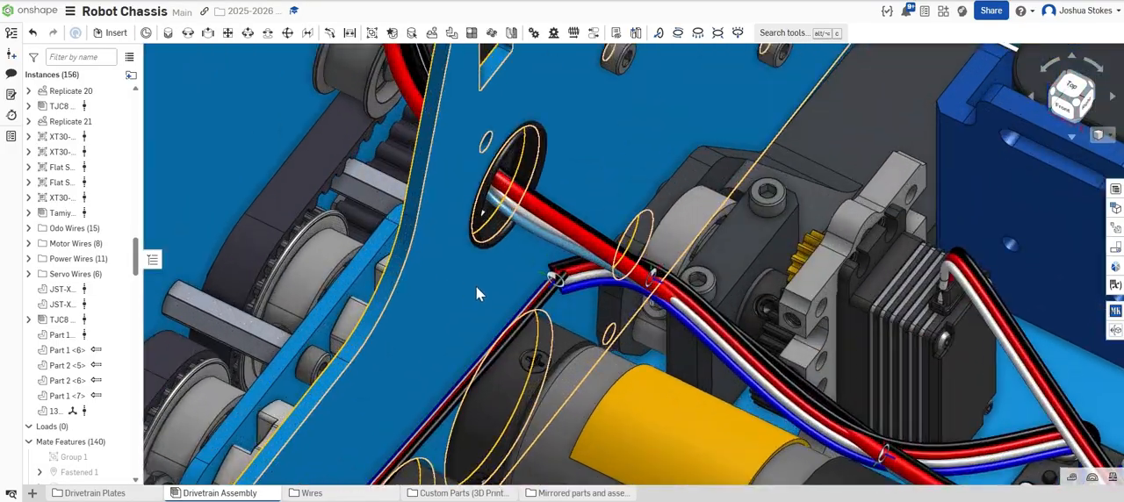
left_click_drag(478, 295, 571, 277)
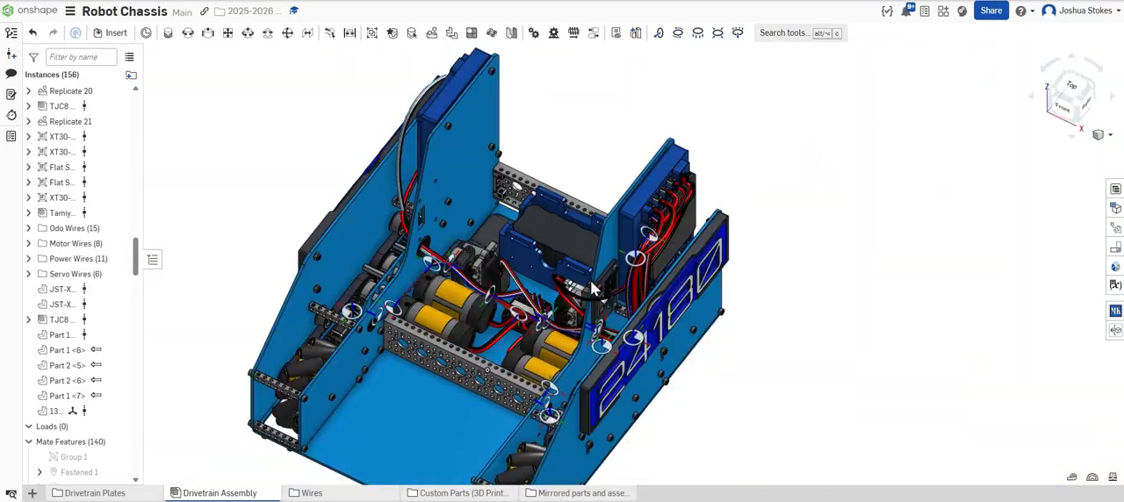
left_click_drag(598, 290, 562, 333)
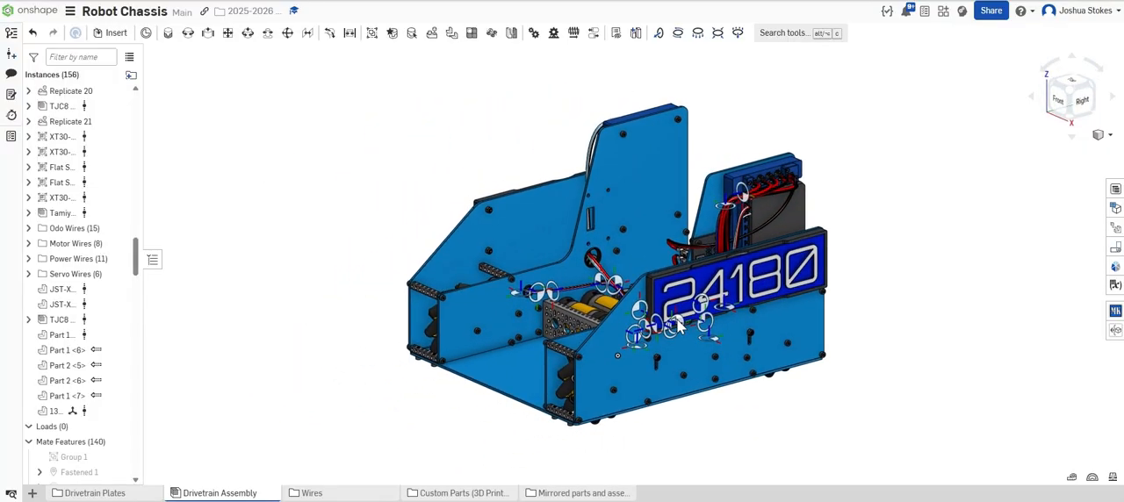
mouse_move(684, 340)
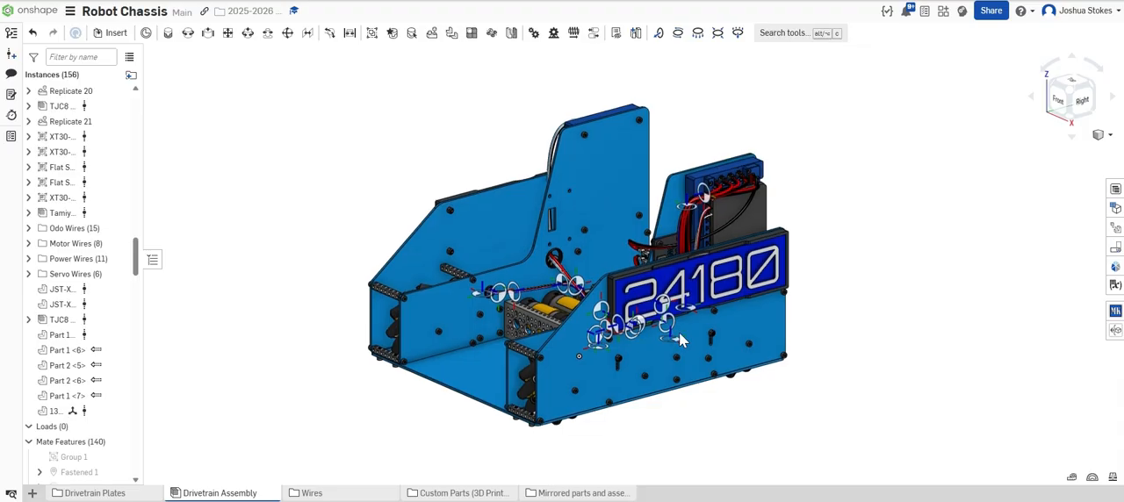
mouse_move(710, 345)
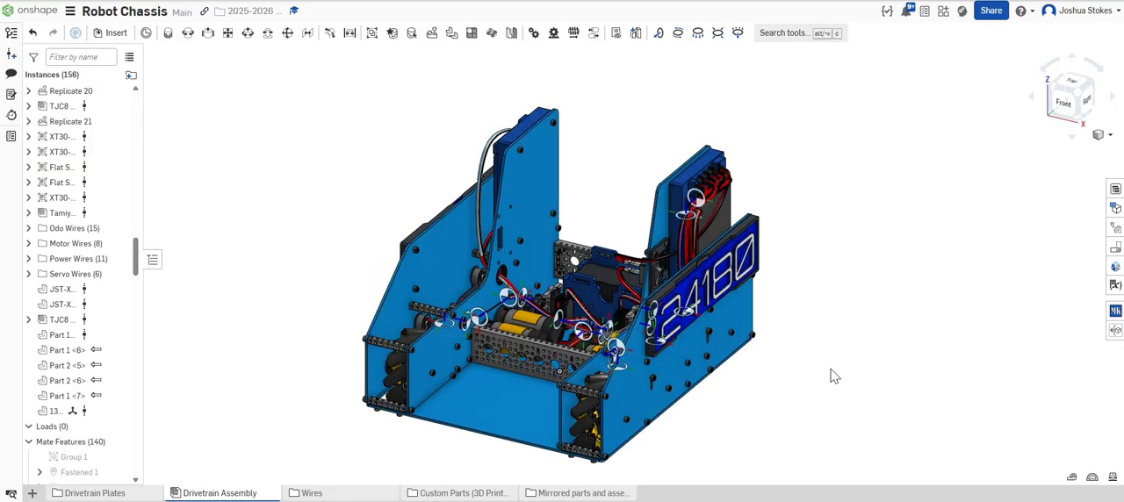
mouse_move(789, 404)
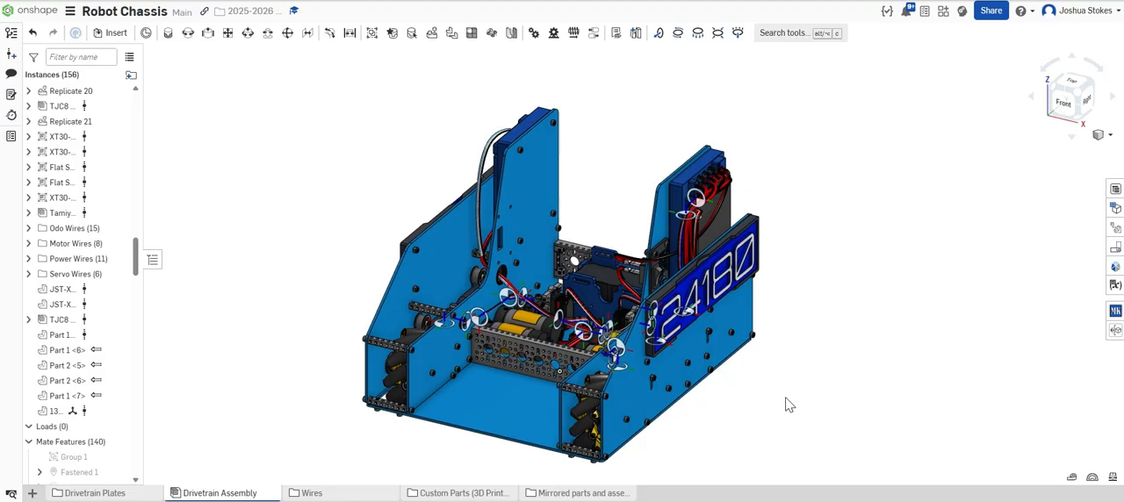